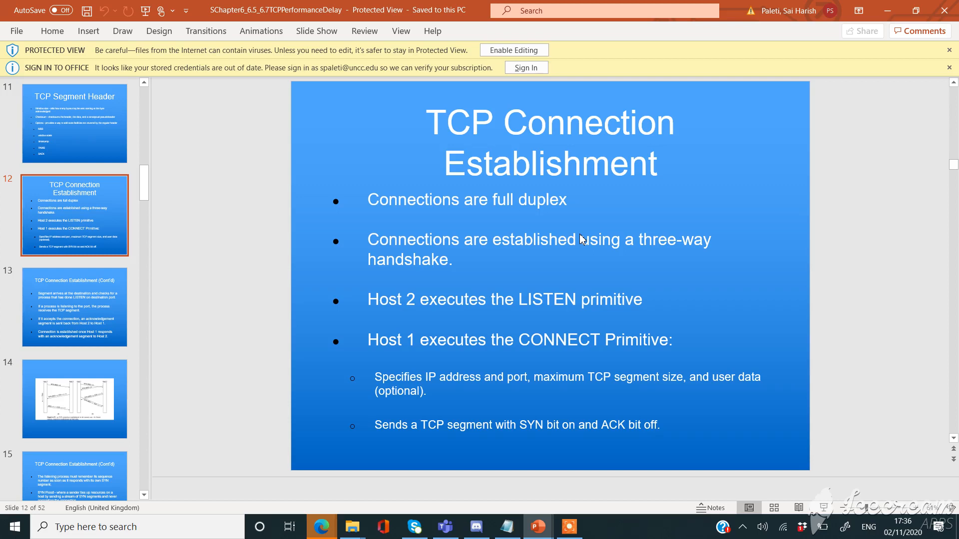
mouse_move(452, 211)
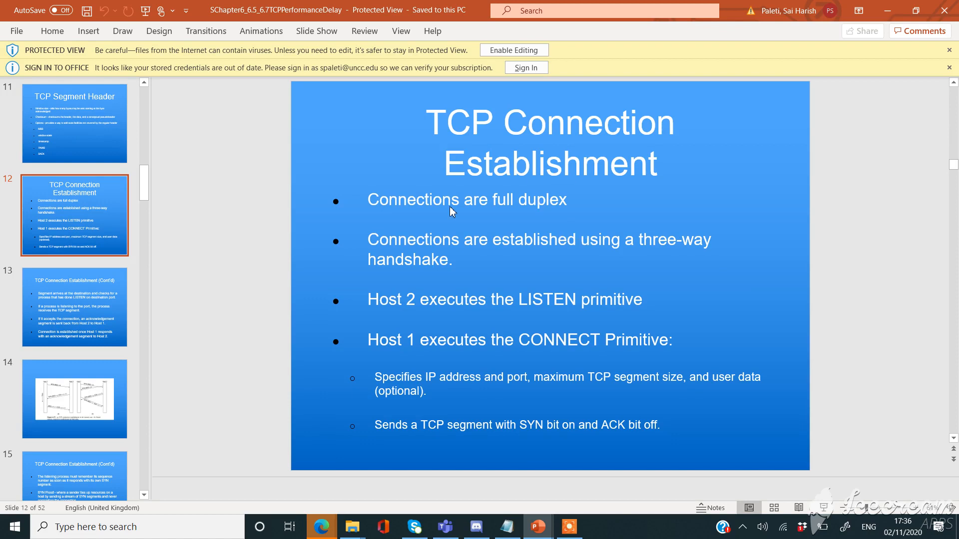
mouse_move(413, 241)
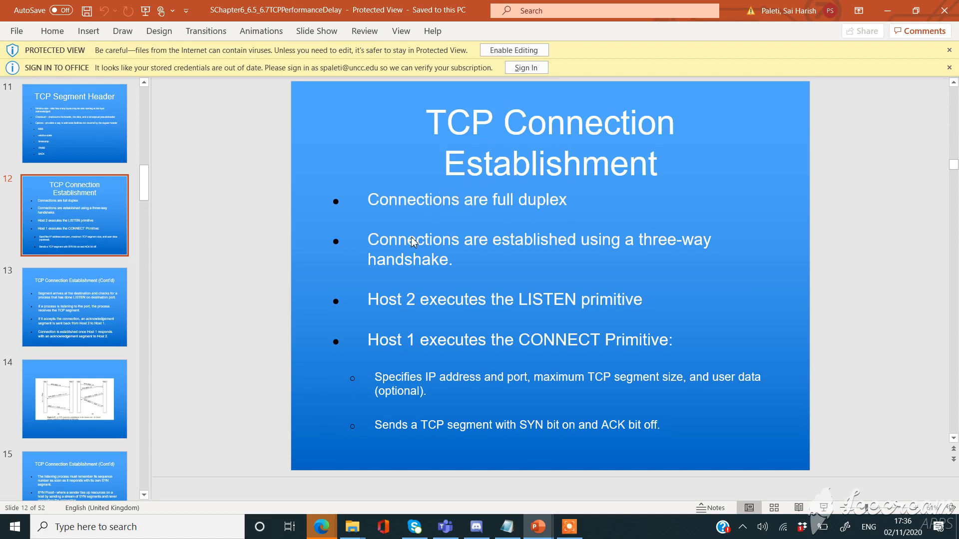
mouse_move(408, 223)
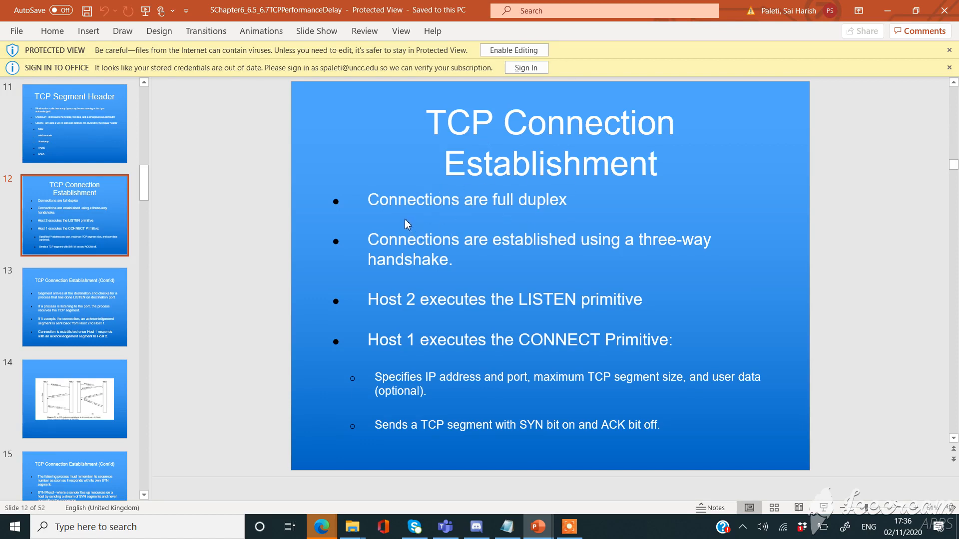
mouse_move(480, 220)
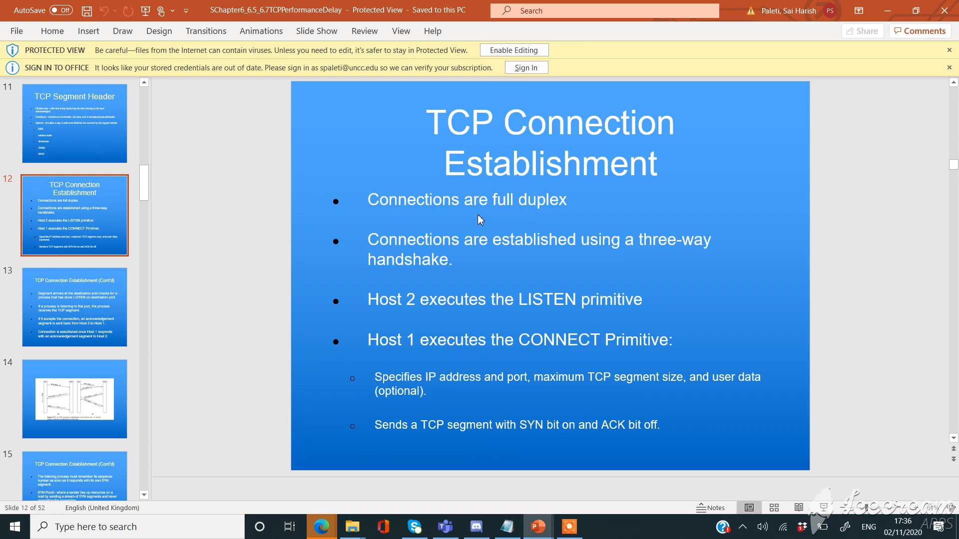
mouse_move(428, 268)
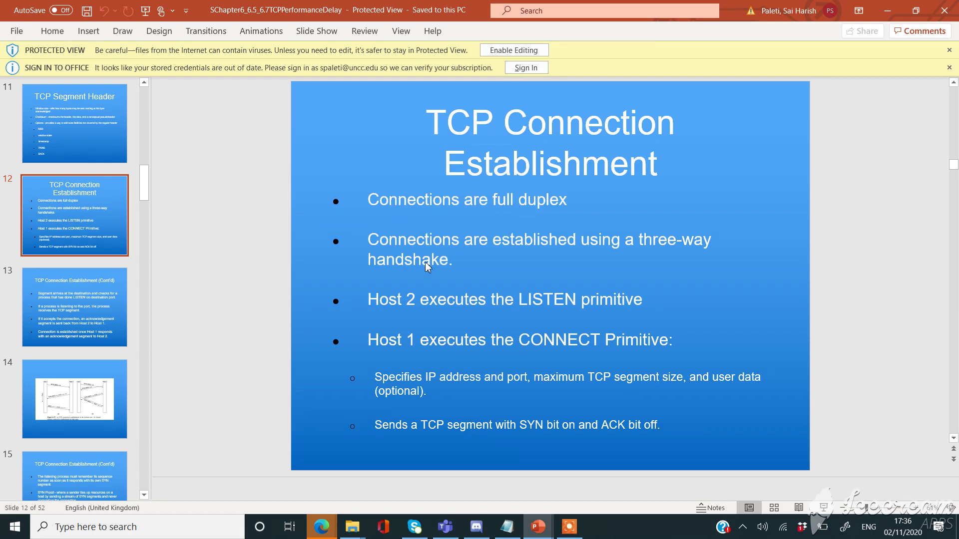
mouse_move(629, 267)
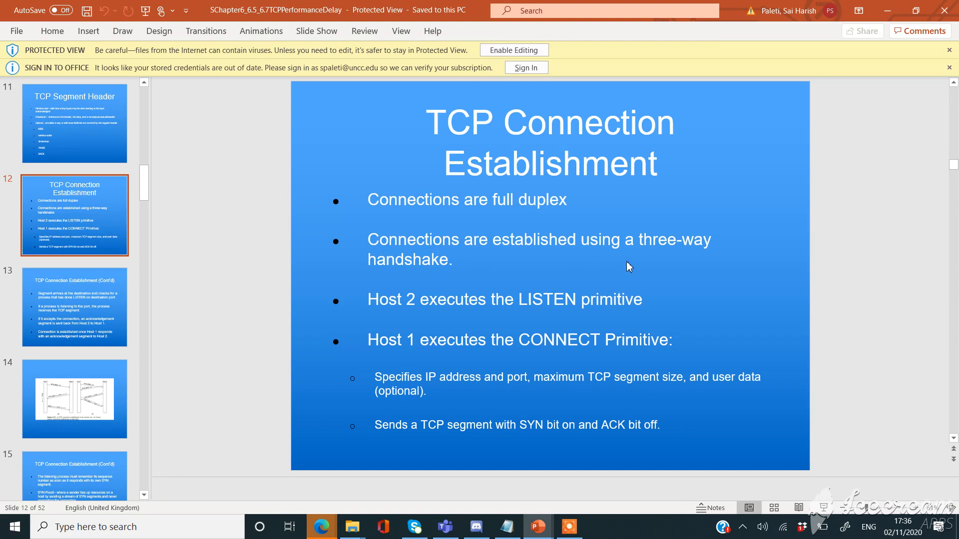
mouse_move(428, 317)
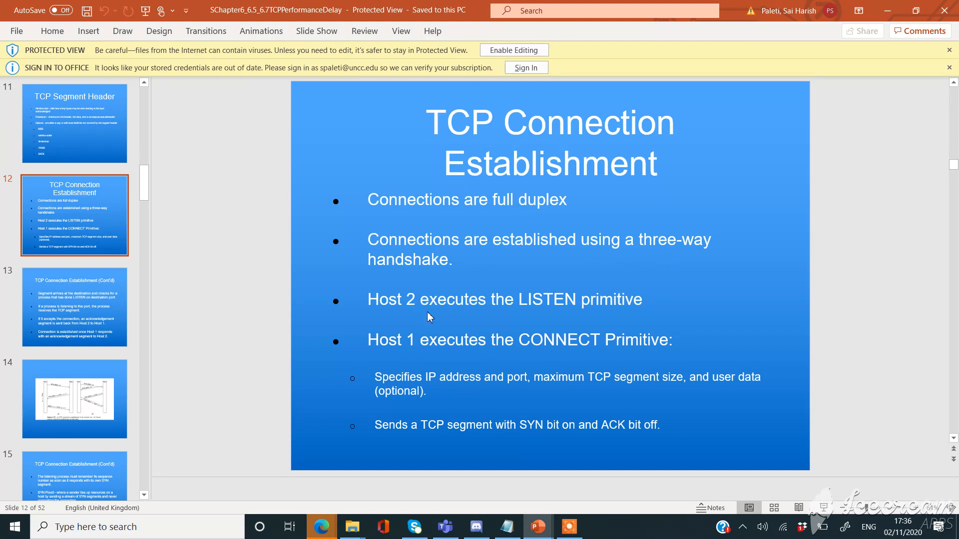
mouse_move(543, 359)
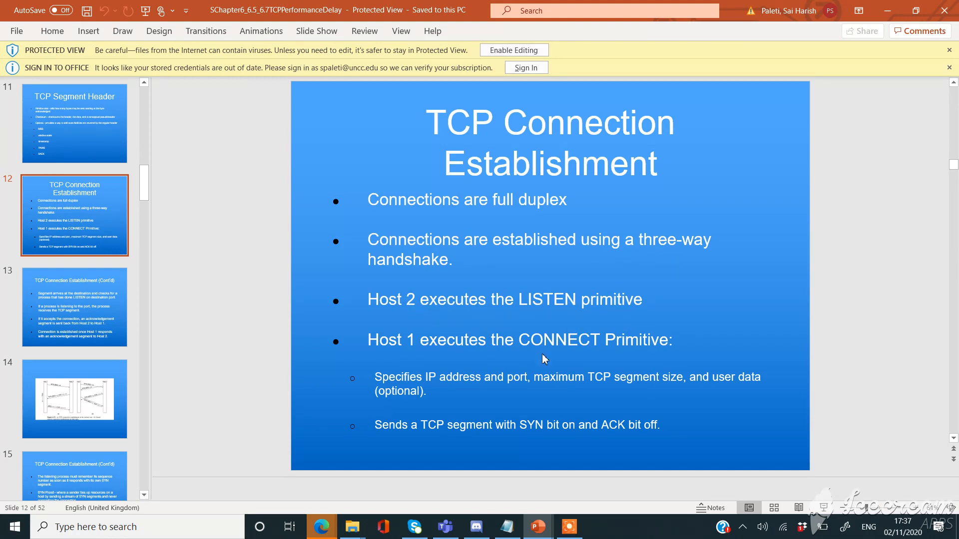
mouse_move(485, 383)
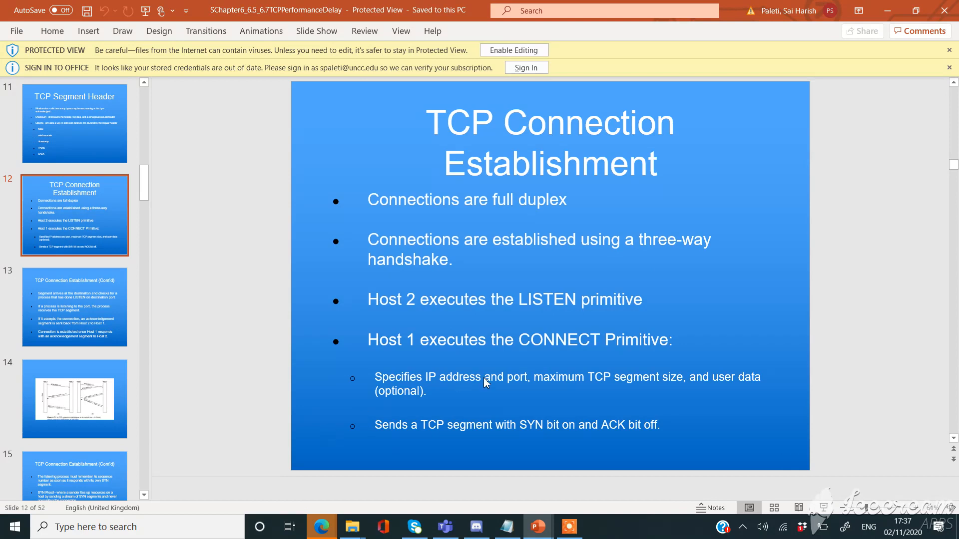
mouse_move(459, 416)
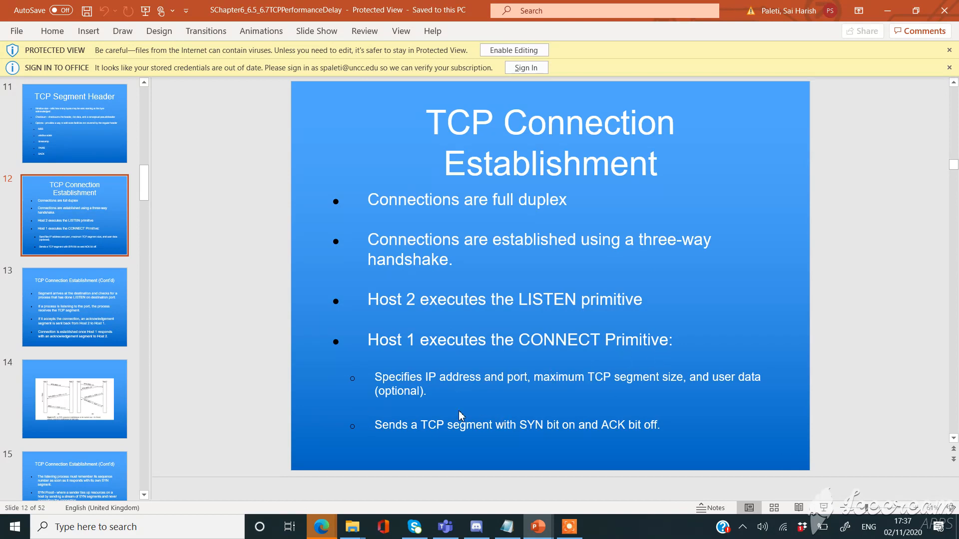
mouse_move(490, 401)
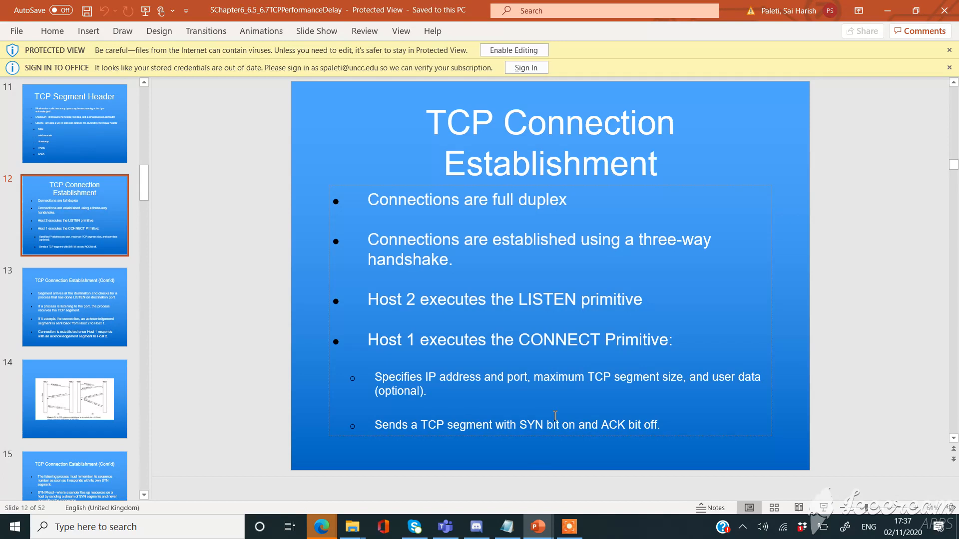
mouse_move(510, 423)
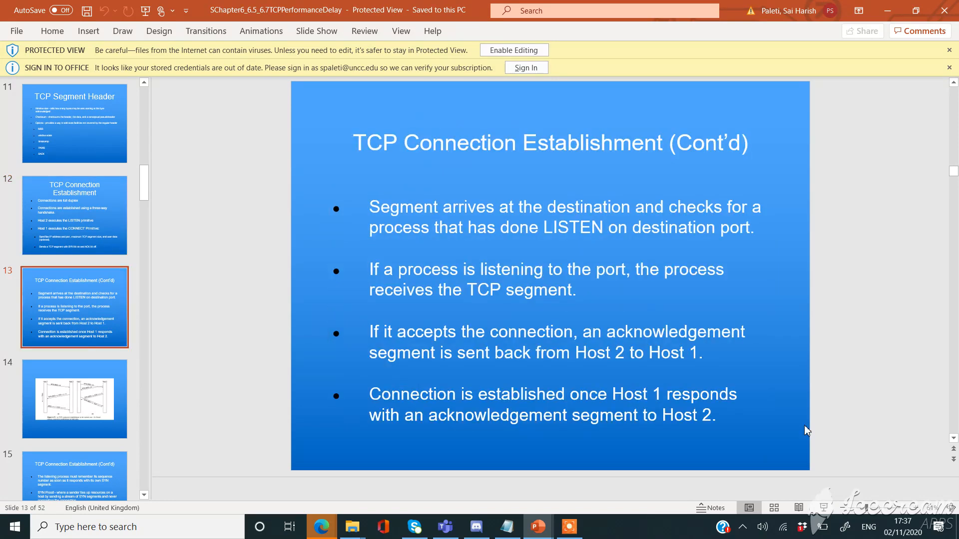
mouse_move(599, 316)
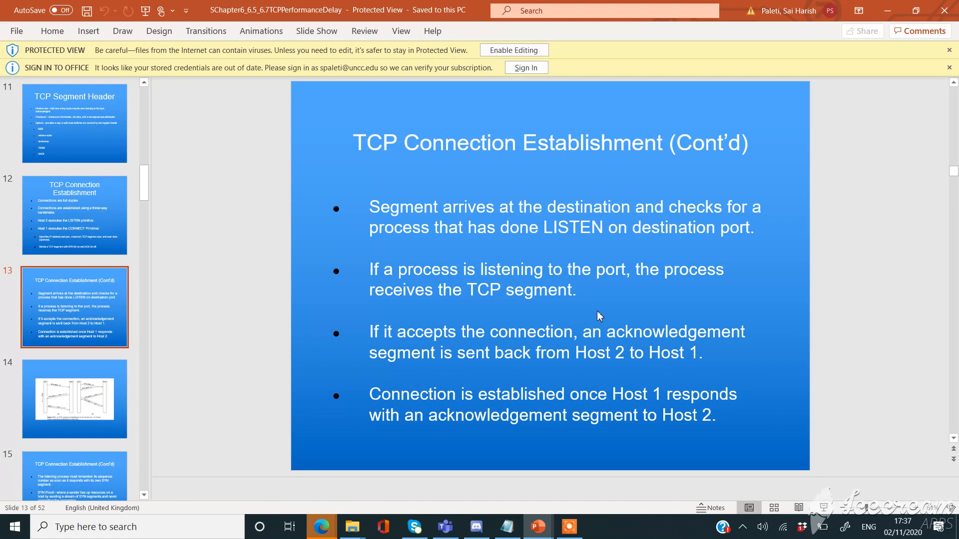
mouse_move(589, 303)
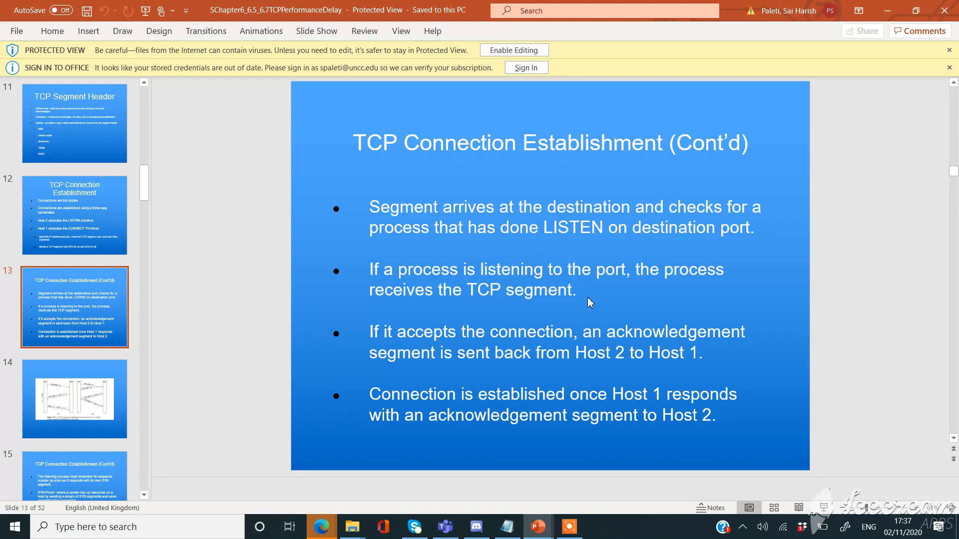
mouse_move(533, 257)
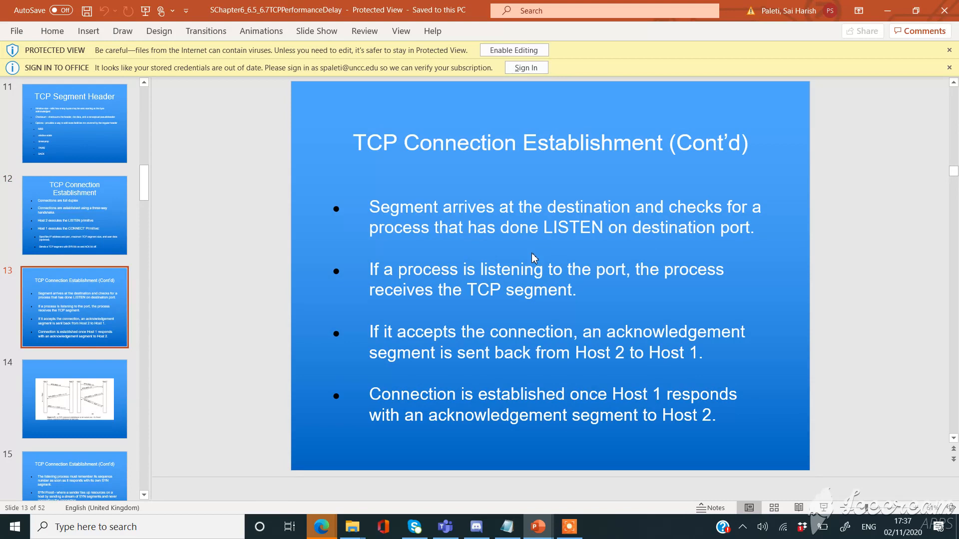
mouse_move(461, 288)
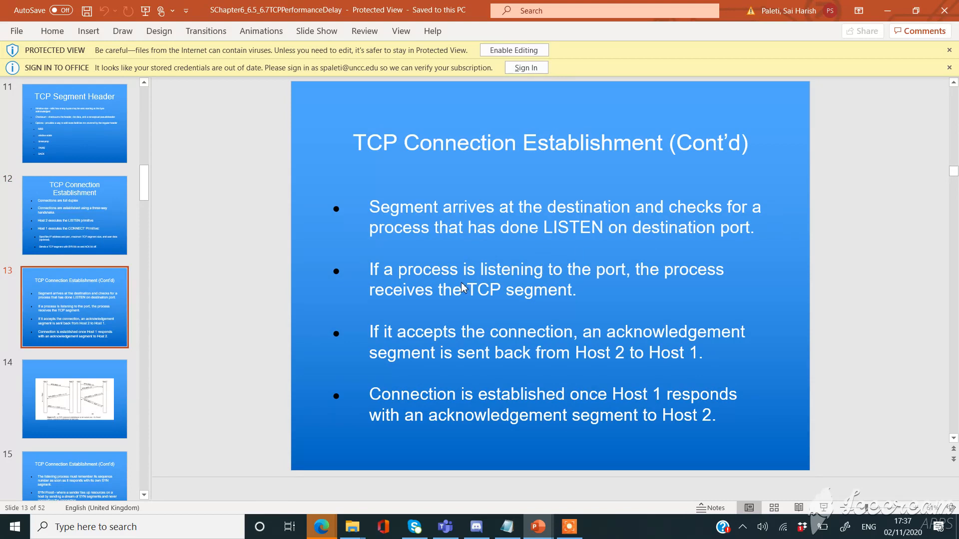
mouse_move(591, 294)
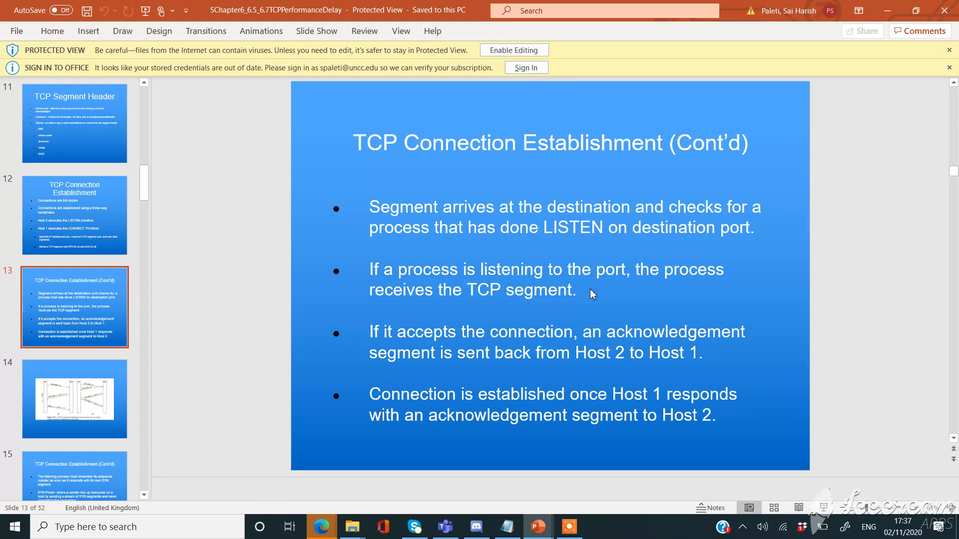
mouse_move(559, 307)
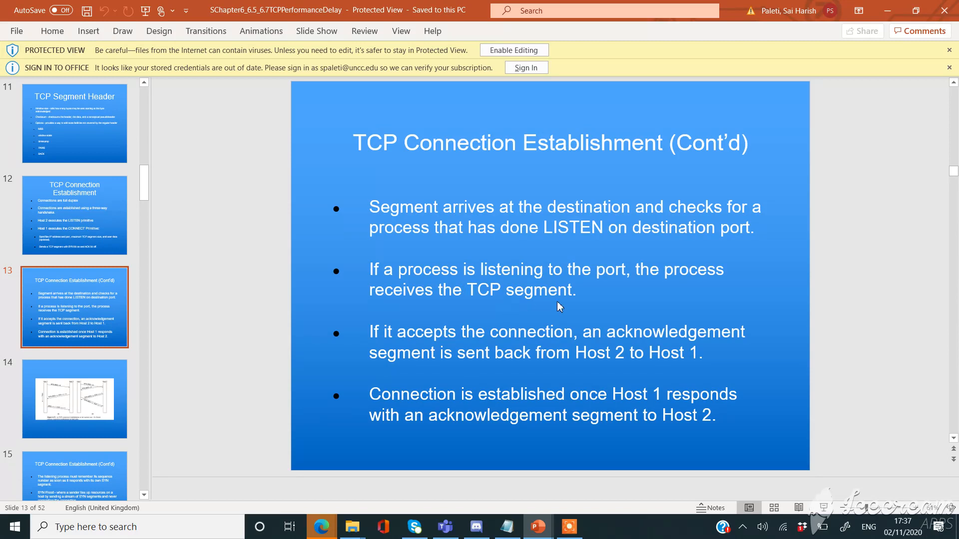
mouse_move(556, 356)
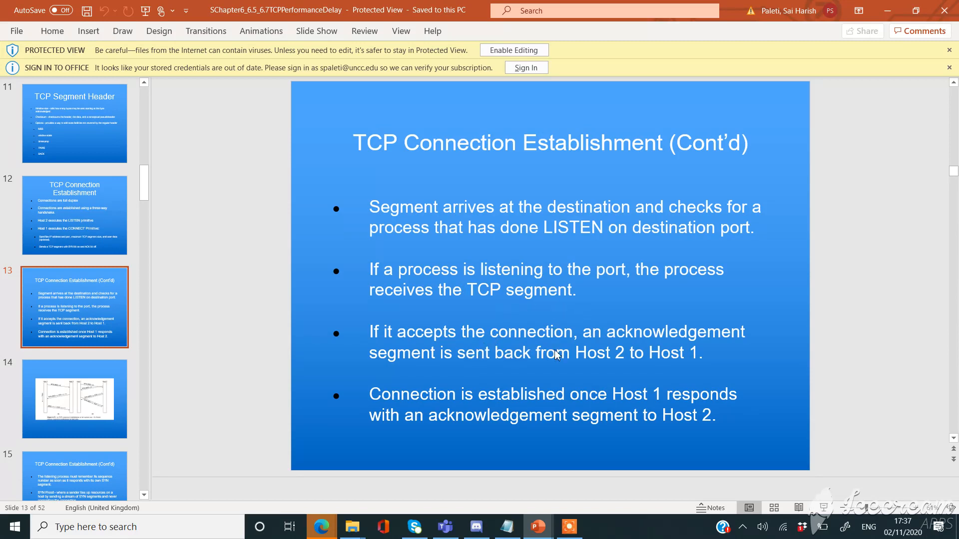
mouse_move(503, 383)
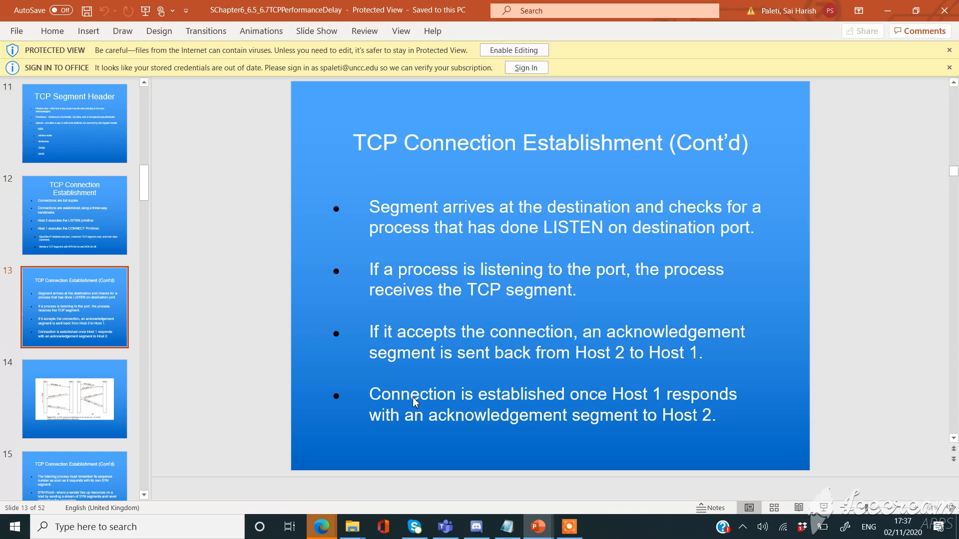
mouse_move(449, 408)
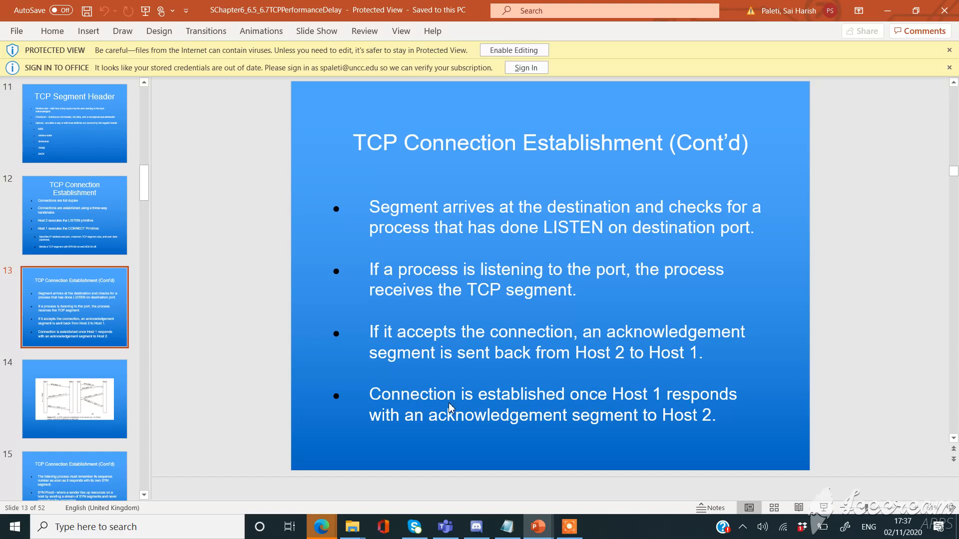
mouse_move(524, 461)
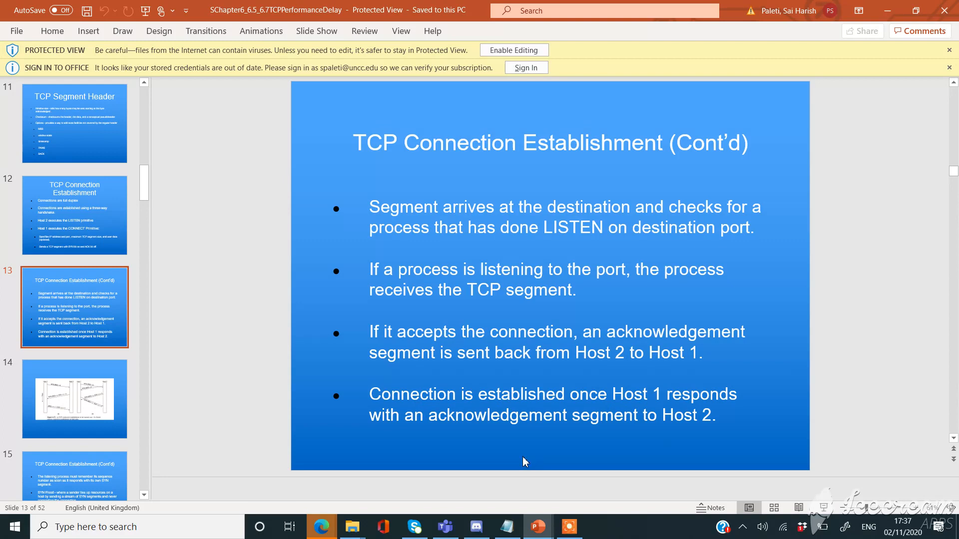
mouse_move(690, 423)
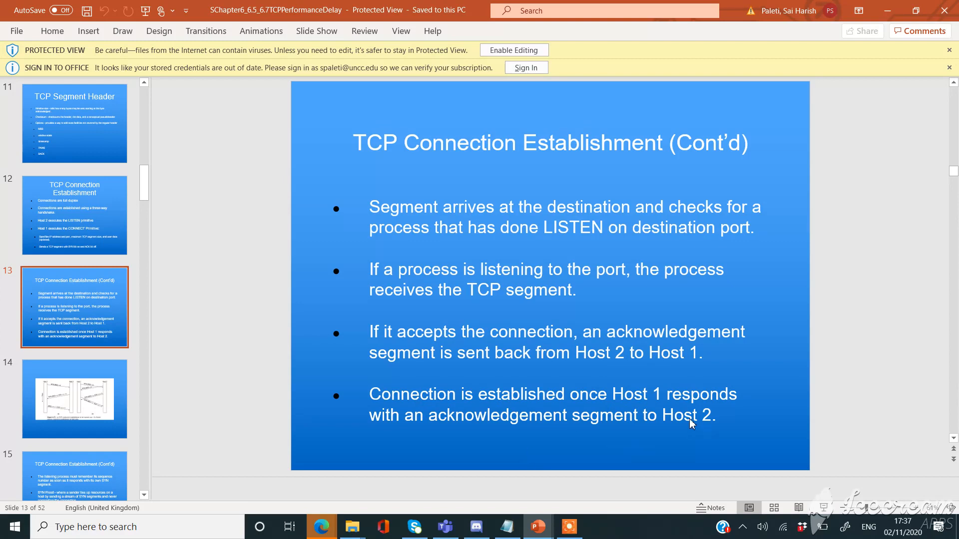
Advance to slide 14, the TCP three-way handshake figure with normal and simultaneous connection.
click(74, 399)
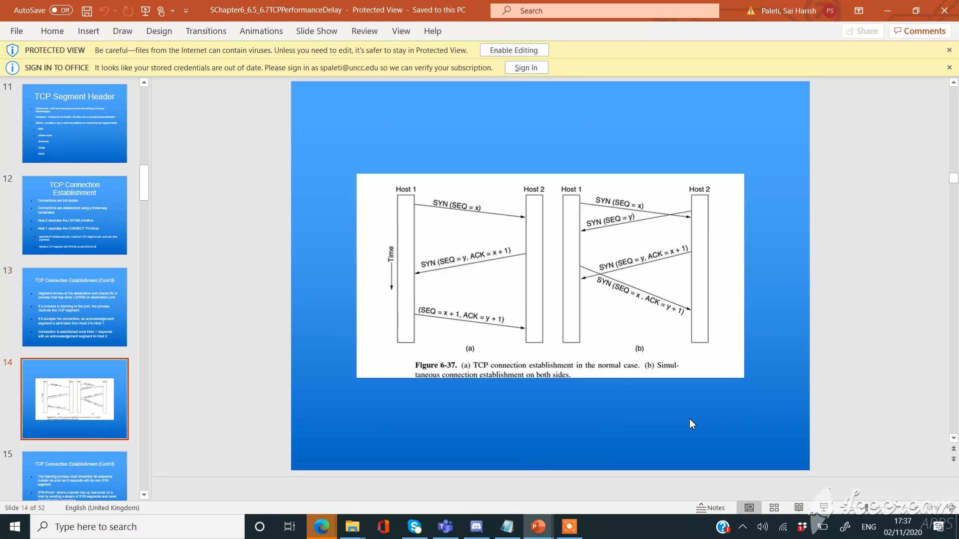
mouse_move(544, 384)
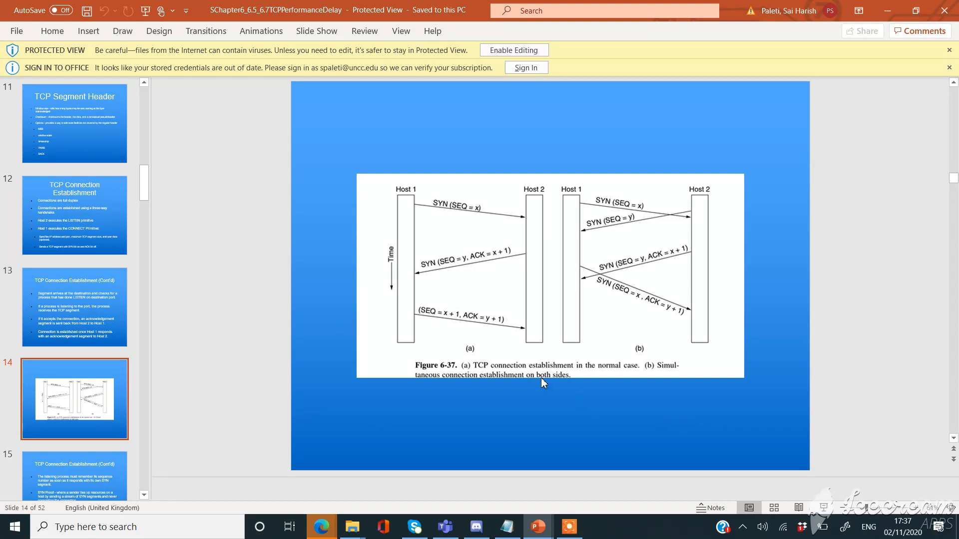
mouse_move(425, 228)
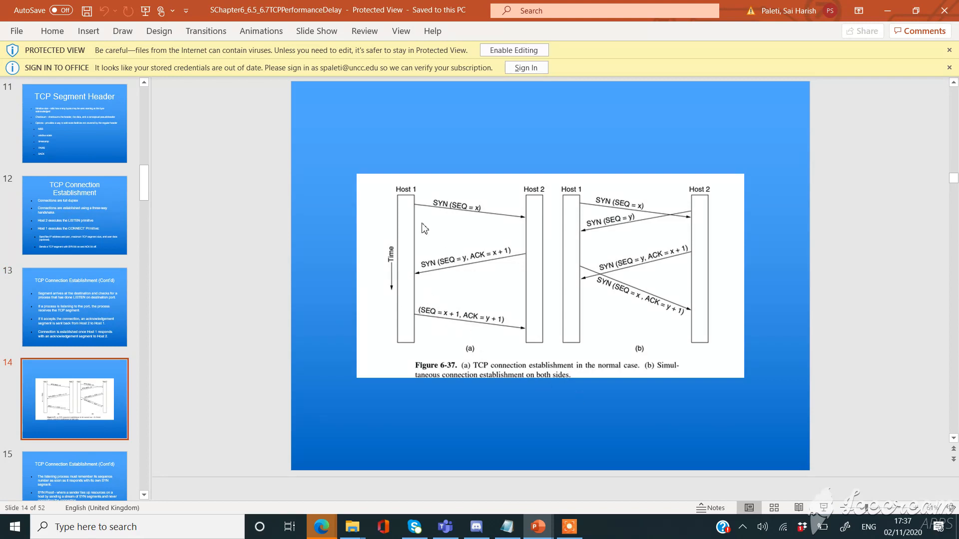
mouse_move(515, 284)
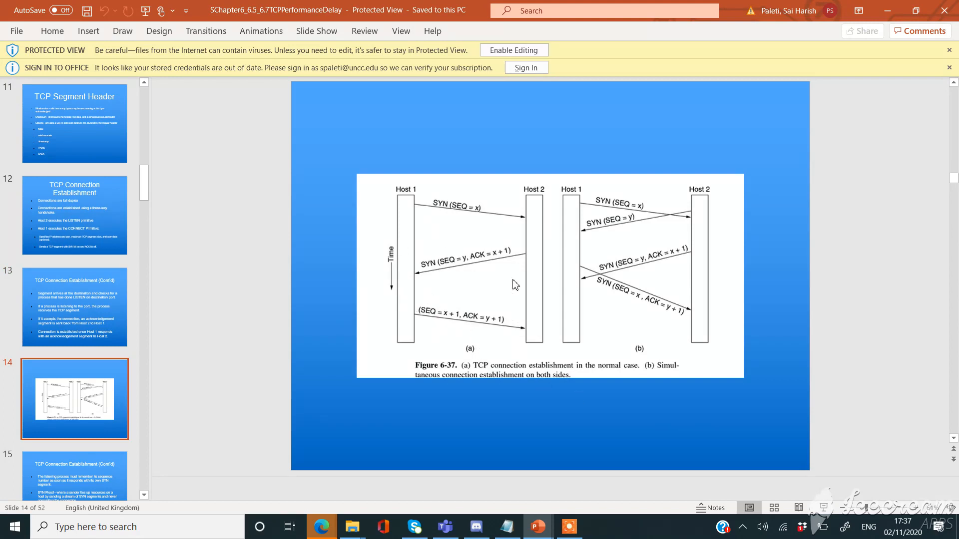
mouse_move(604, 373)
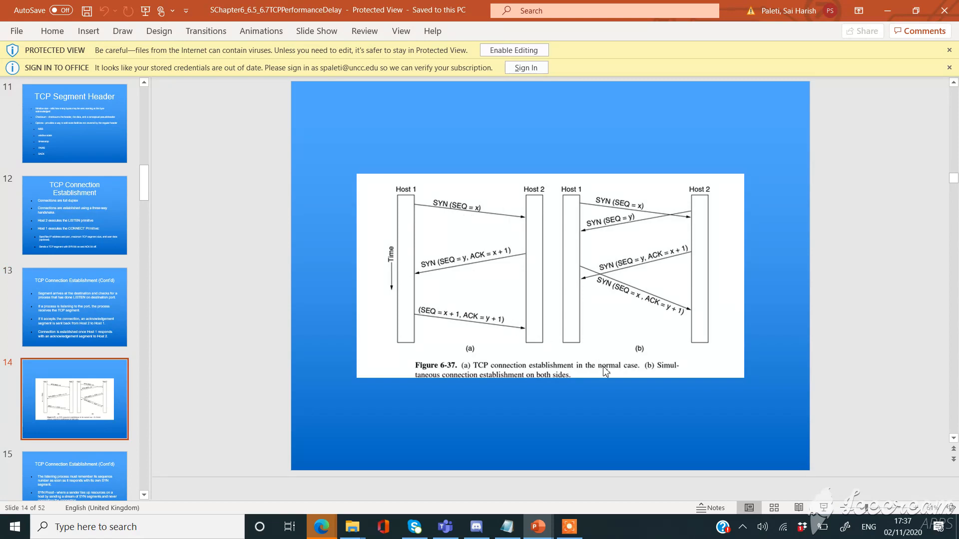
mouse_move(673, 367)
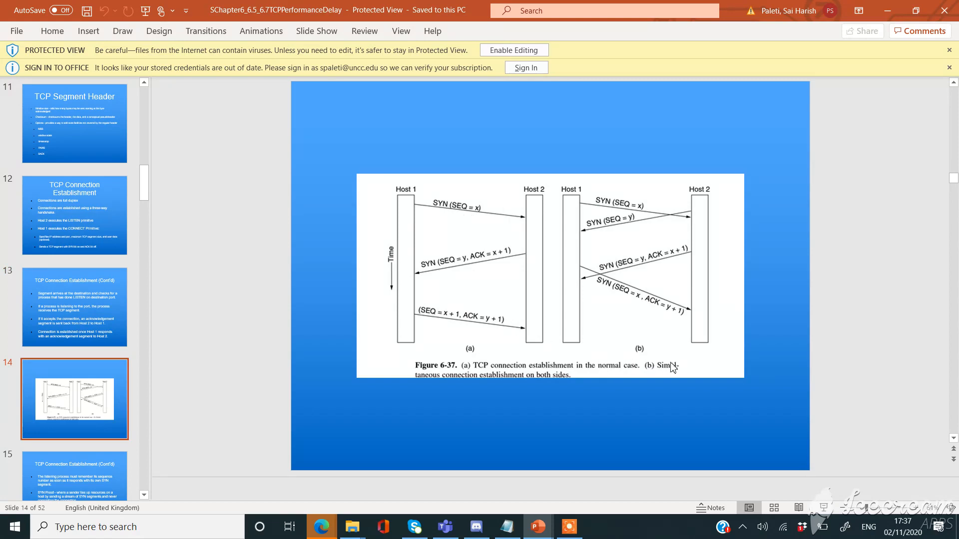
mouse_move(694, 336)
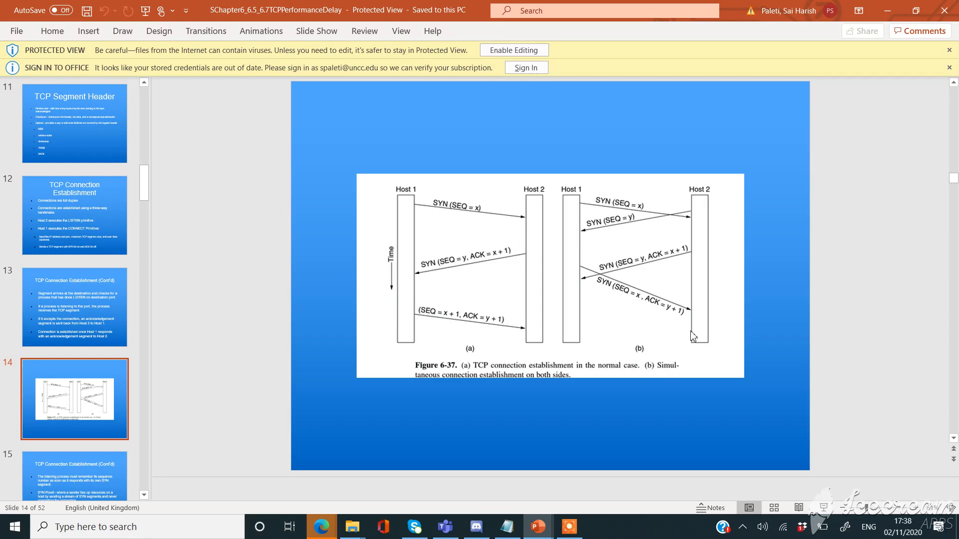
mouse_move(718, 376)
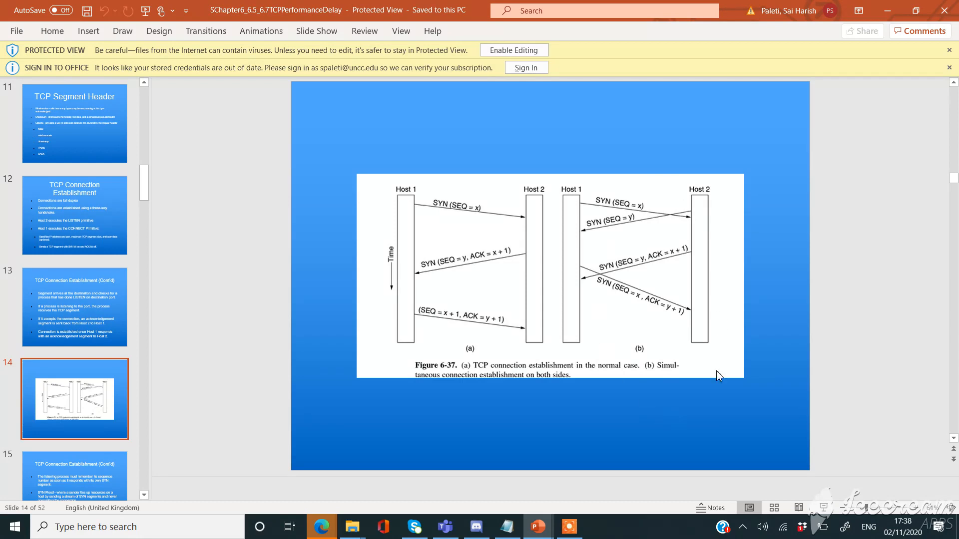
mouse_move(452, 308)
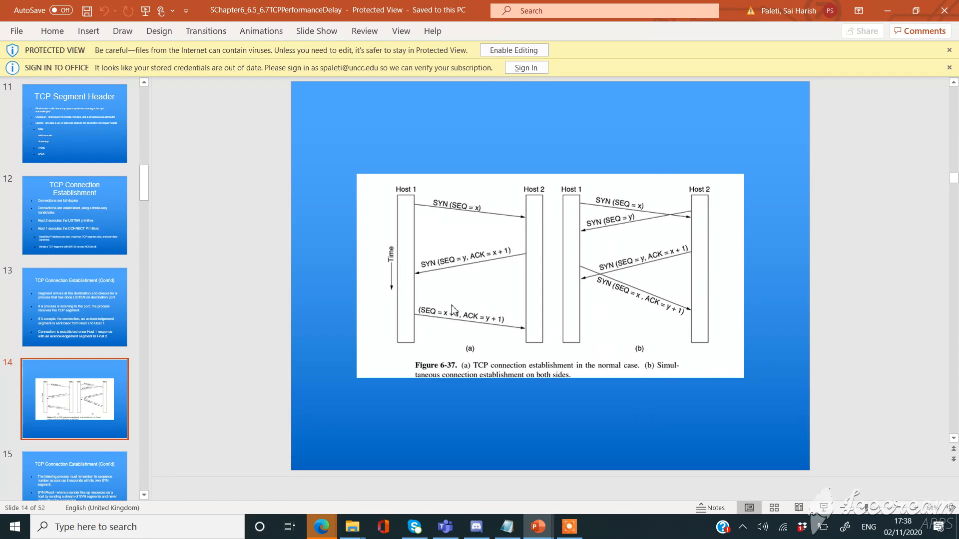
mouse_move(433, 306)
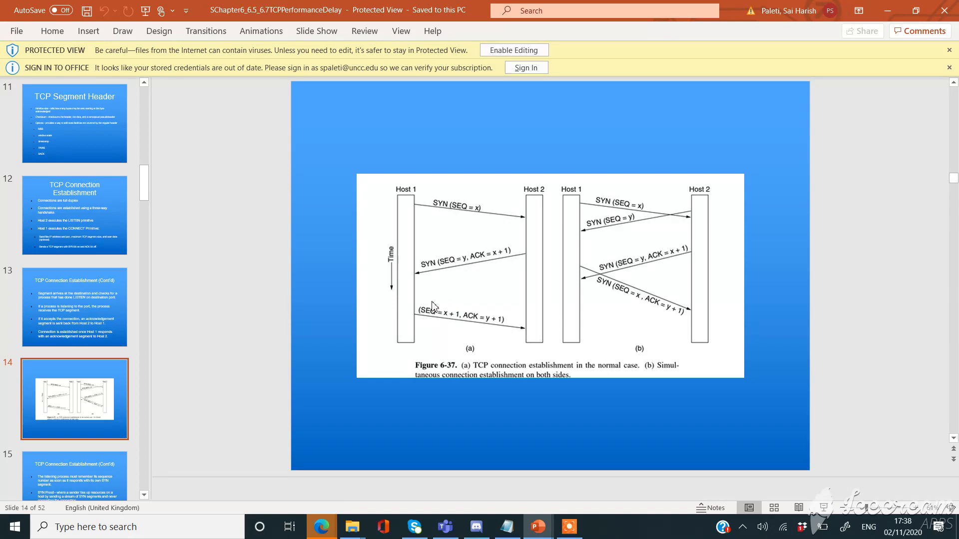
mouse_move(506, 268)
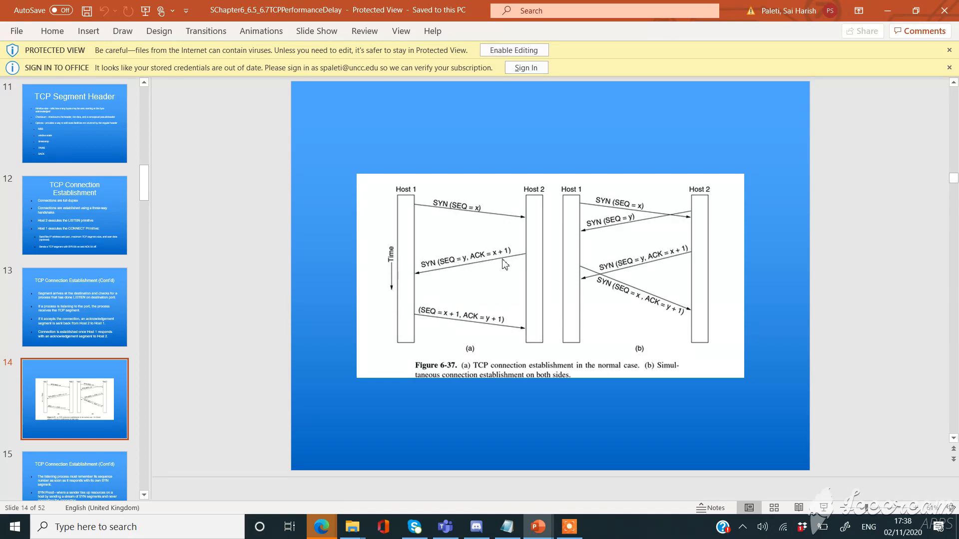
mouse_move(516, 252)
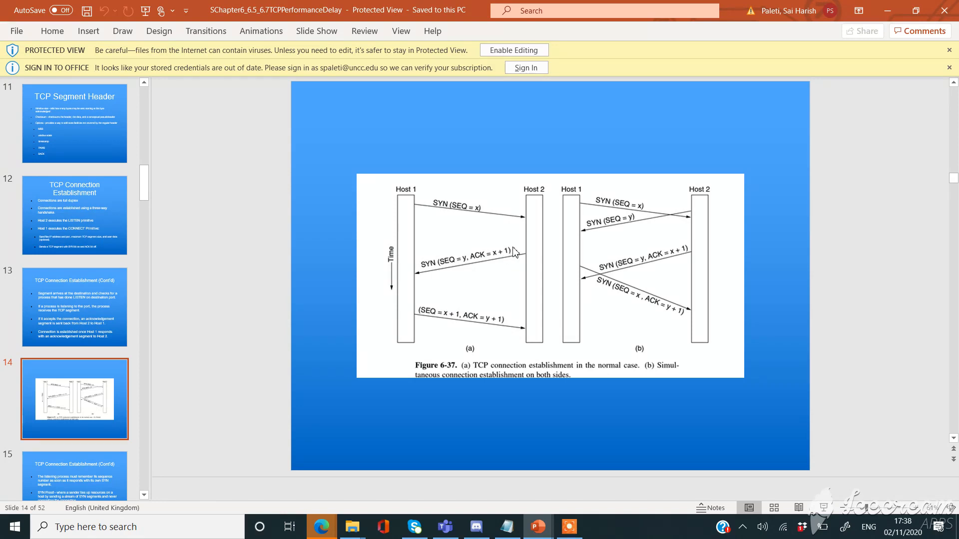
mouse_move(496, 241)
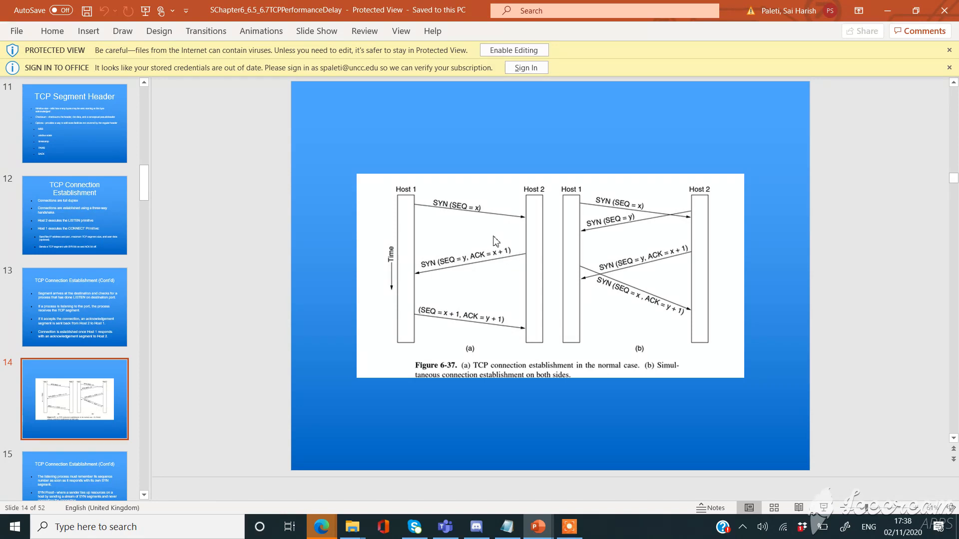
mouse_move(493, 239)
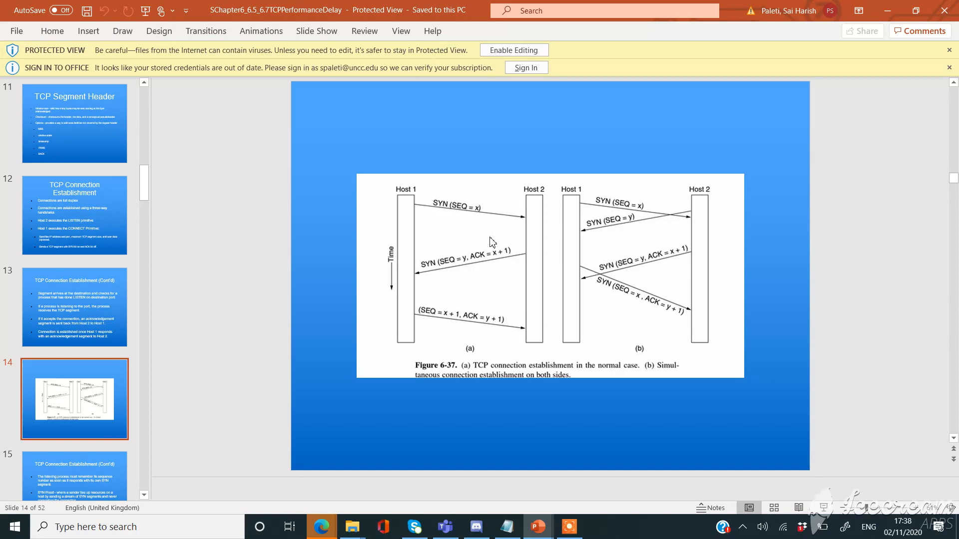
mouse_move(395, 248)
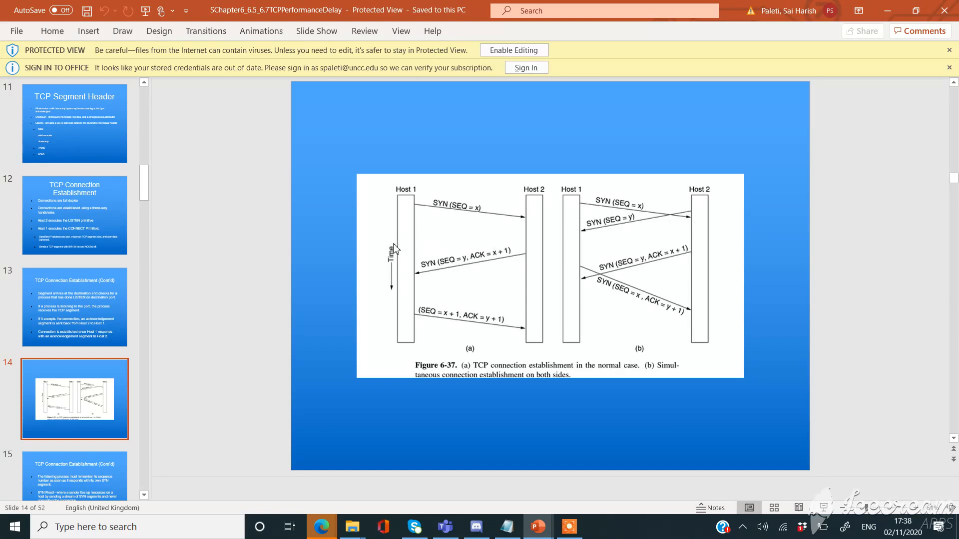
mouse_move(392, 224)
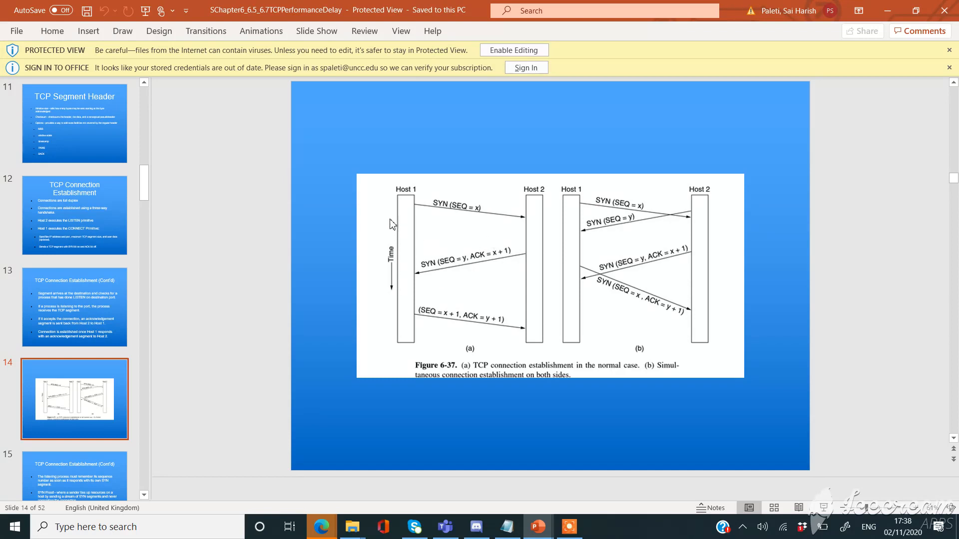
mouse_move(420, 218)
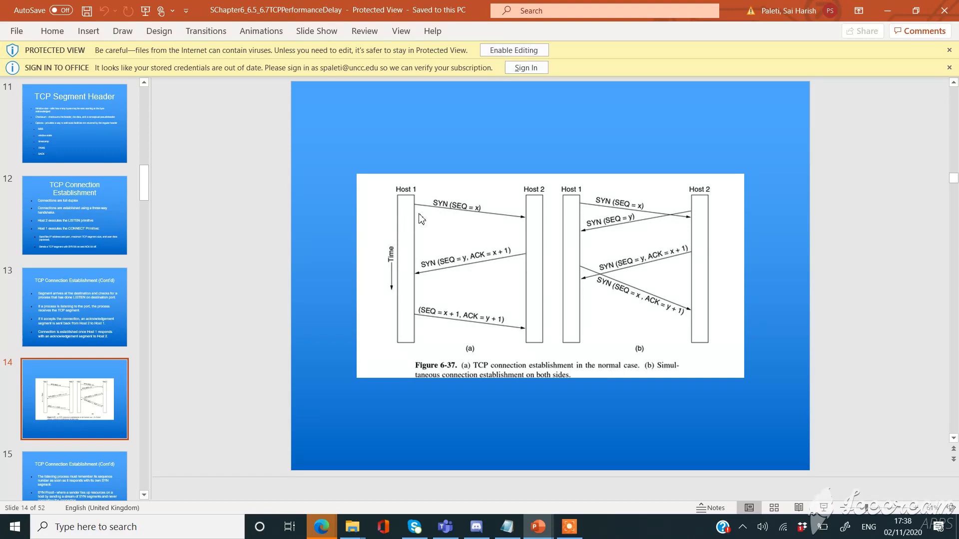
mouse_move(434, 223)
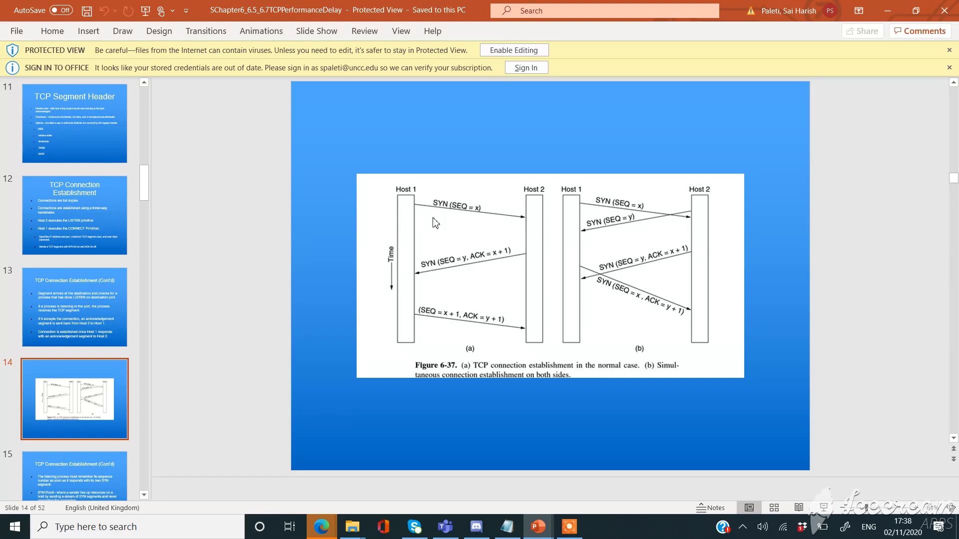
mouse_move(442, 222)
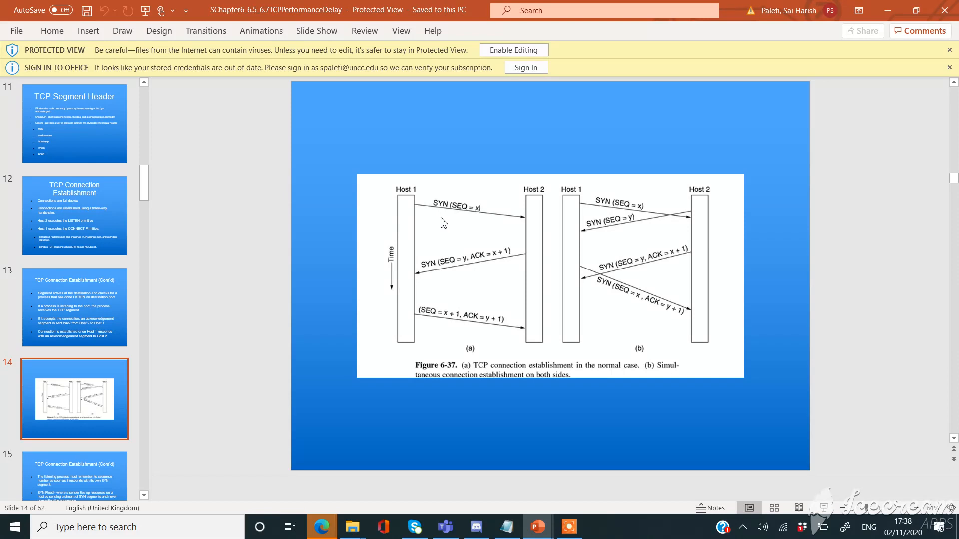
mouse_move(411, 214)
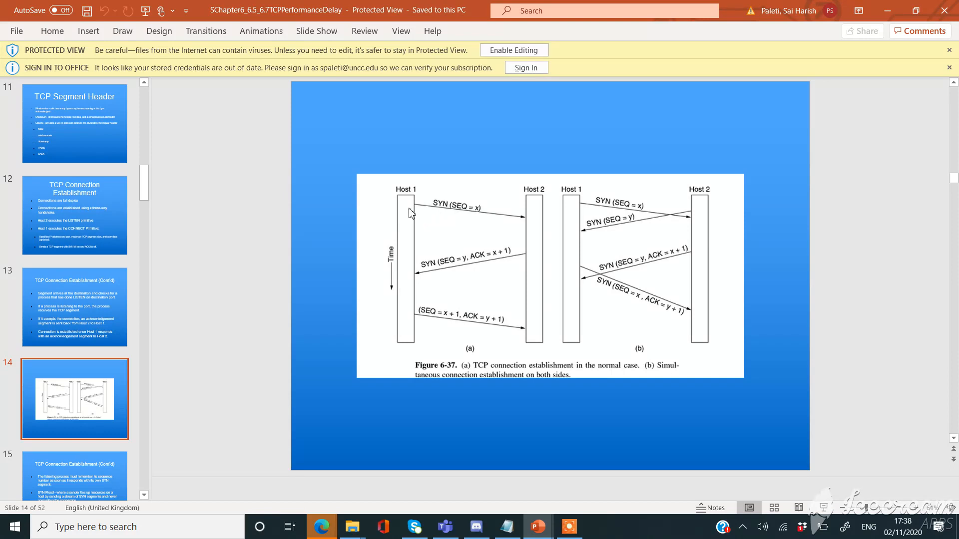
mouse_move(454, 229)
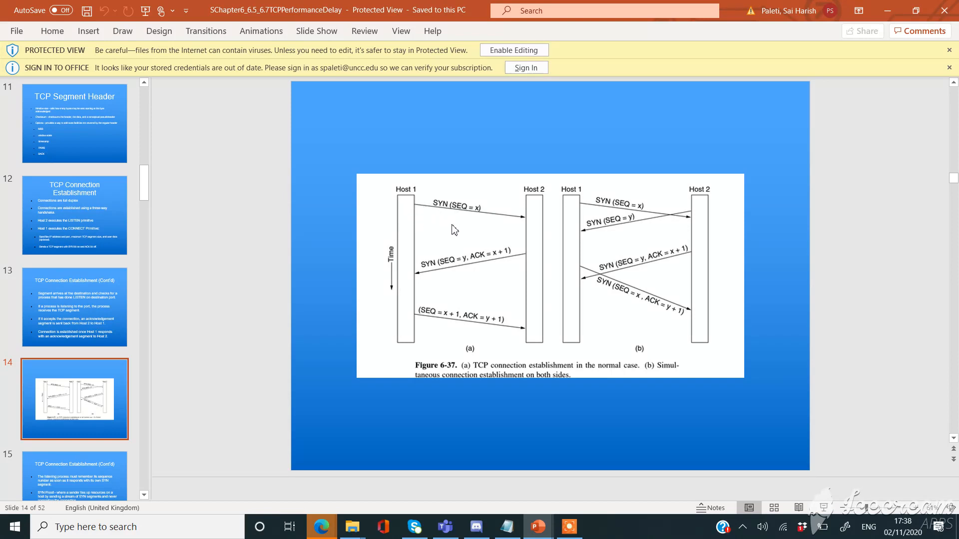
mouse_move(438, 217)
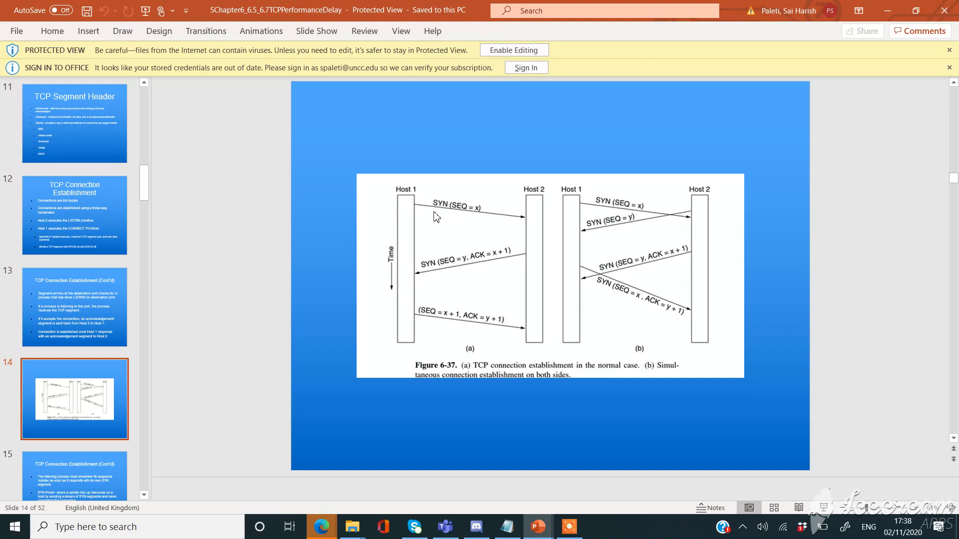
mouse_move(453, 220)
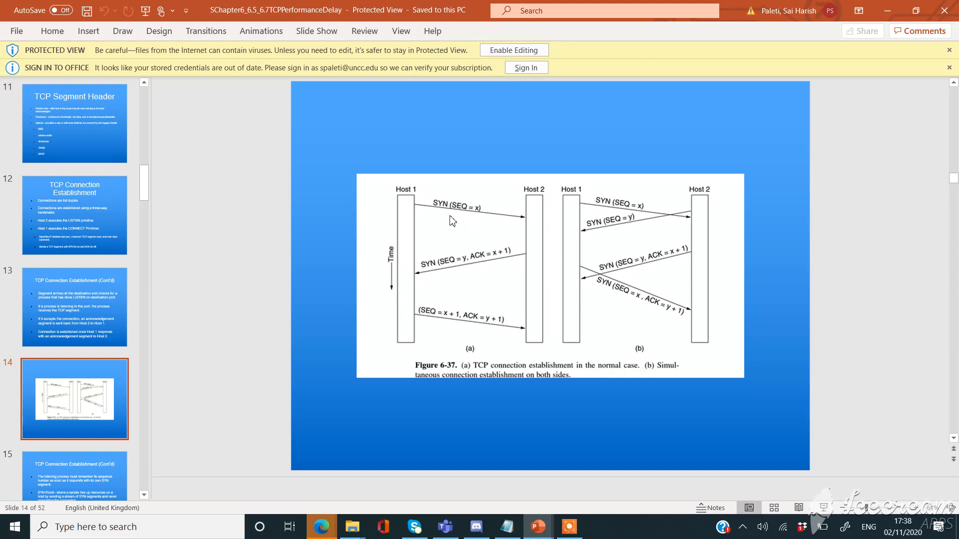
mouse_move(436, 242)
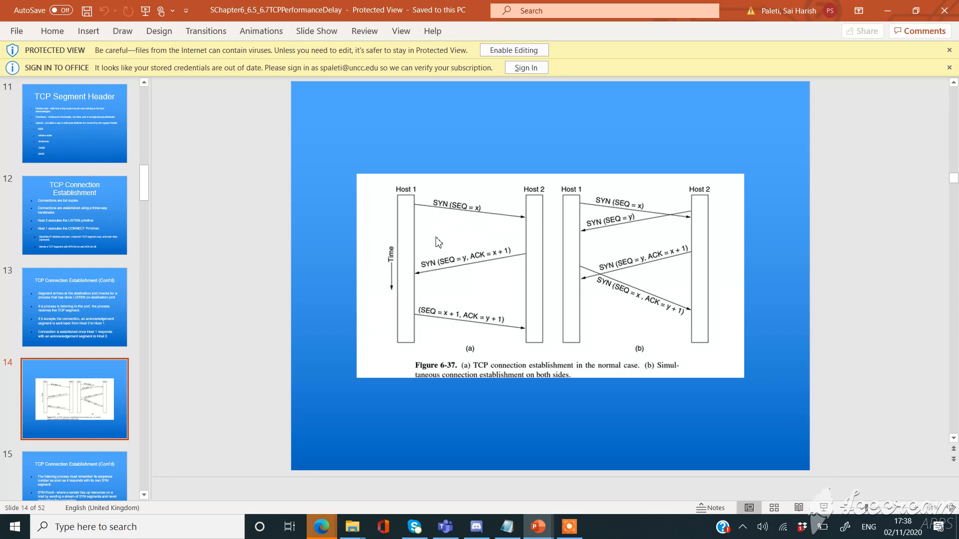
mouse_move(417, 248)
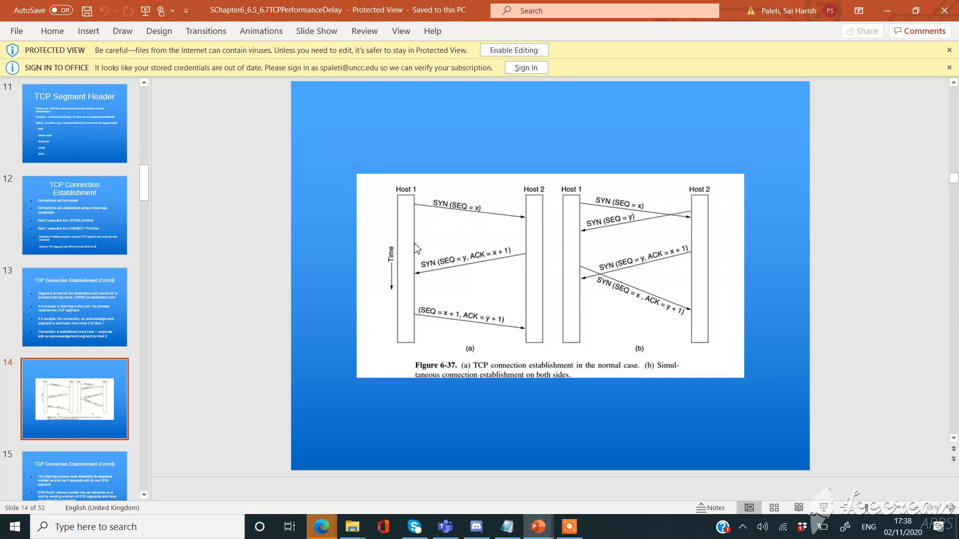
mouse_move(428, 263)
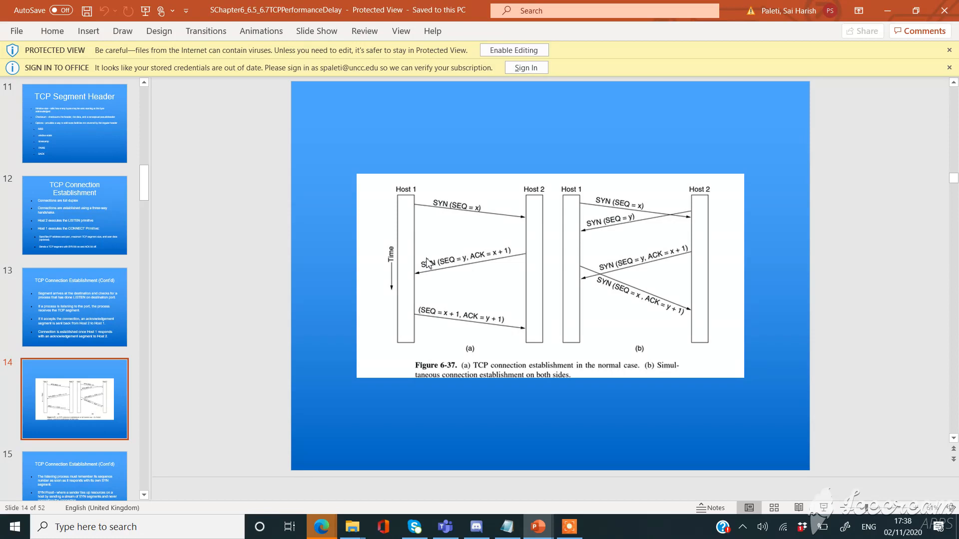
mouse_move(436, 263)
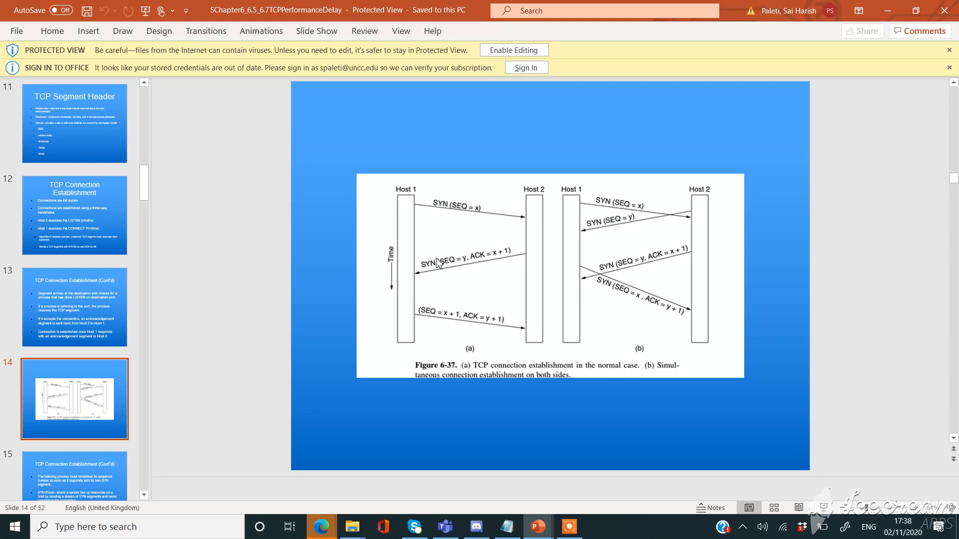
mouse_move(424, 287)
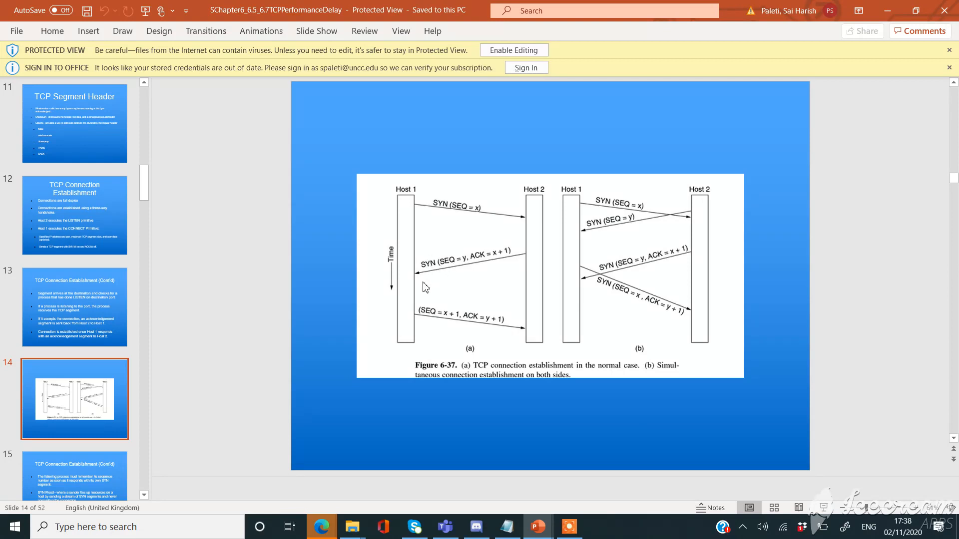
mouse_move(431, 315)
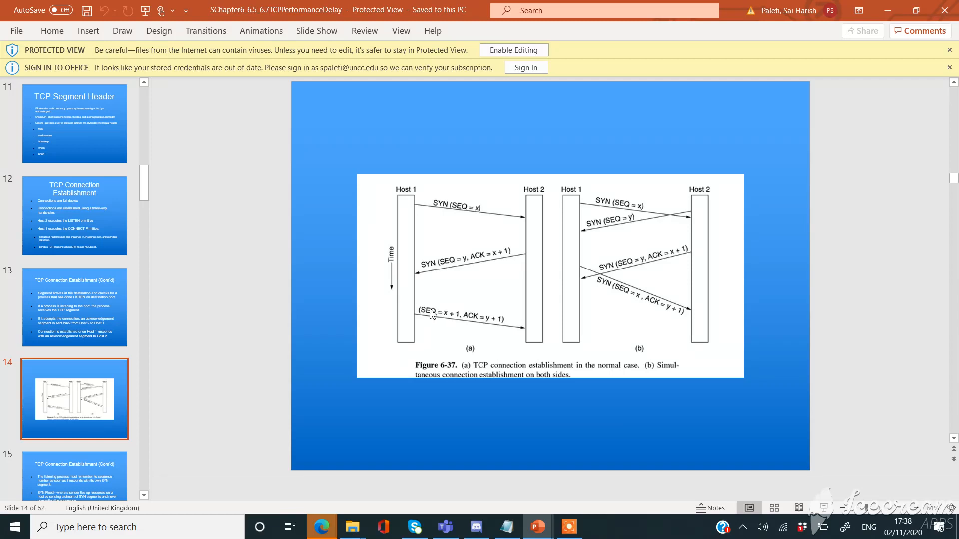
mouse_move(428, 313)
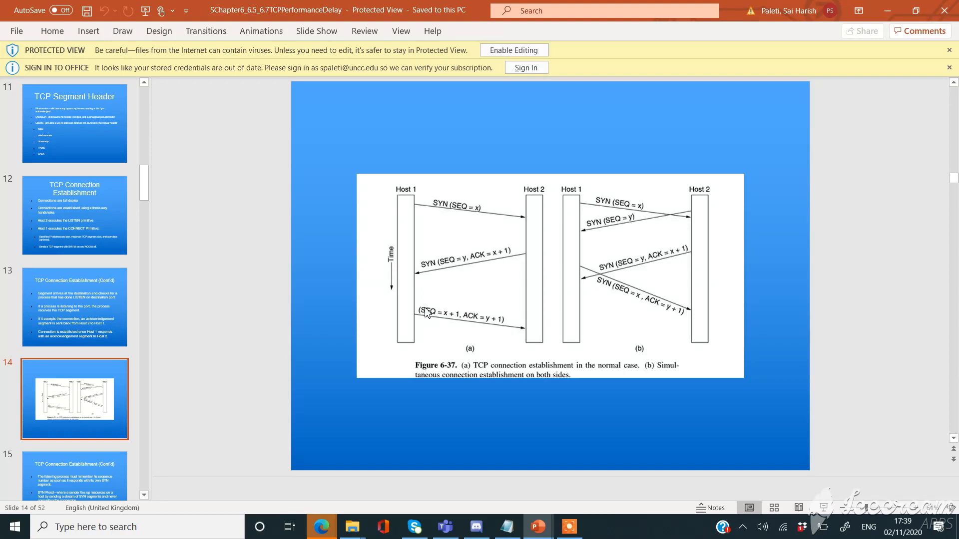
mouse_move(389, 280)
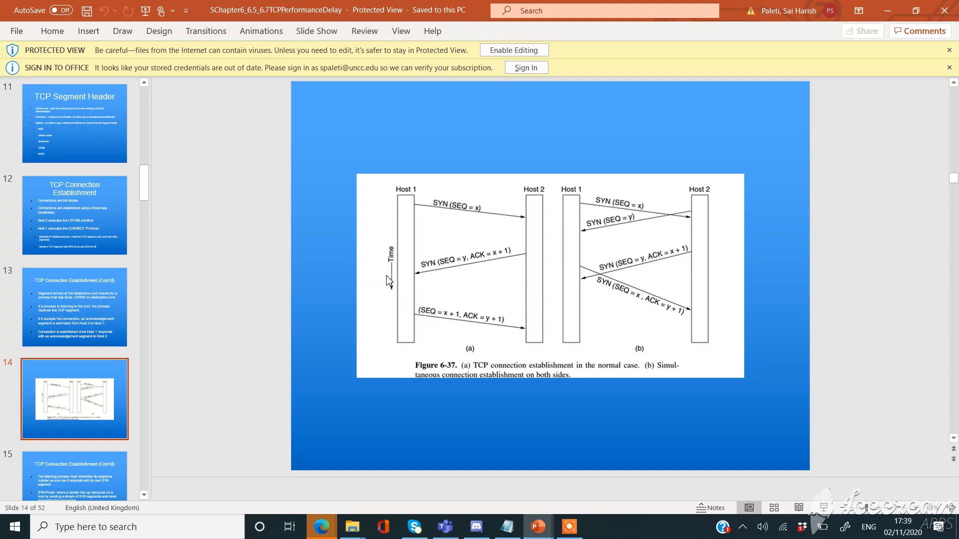
mouse_move(445, 234)
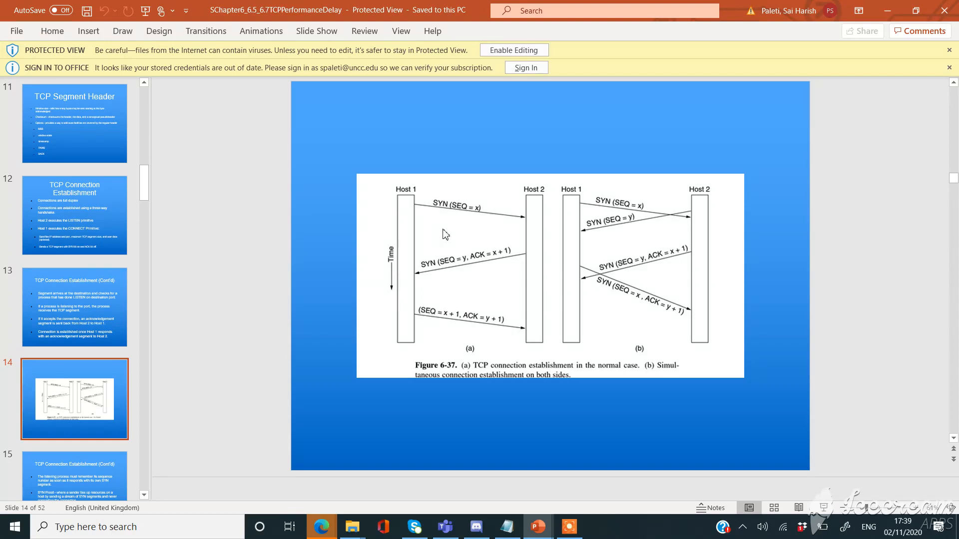
mouse_move(438, 216)
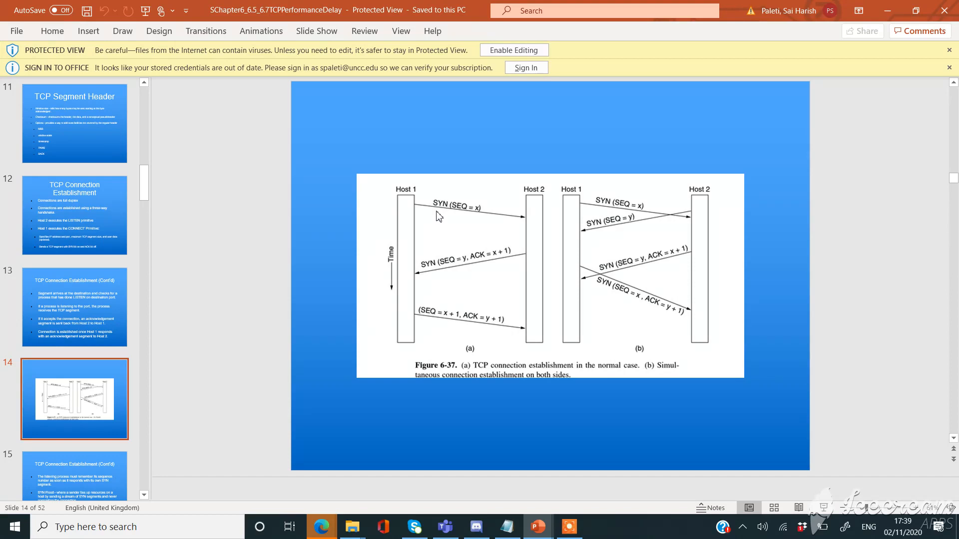
mouse_move(534, 233)
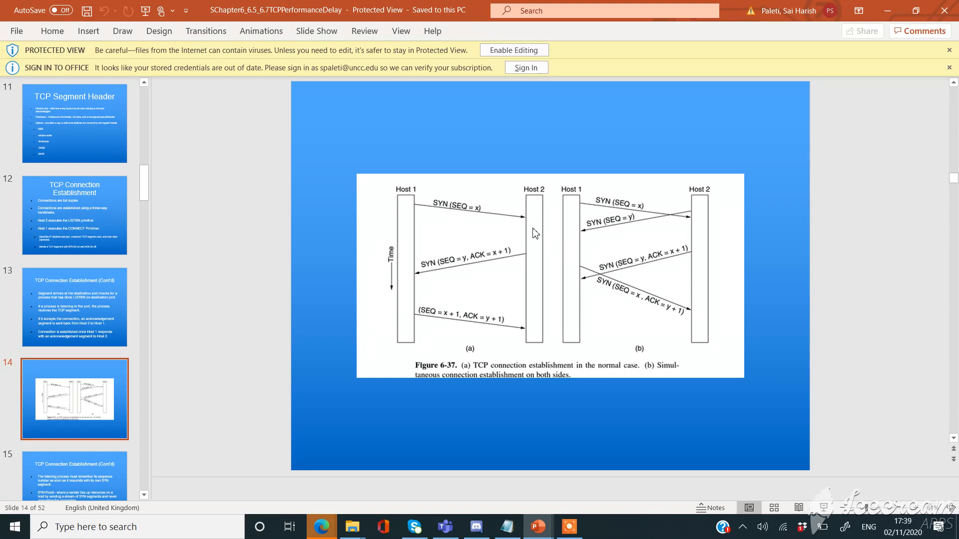
mouse_move(438, 298)
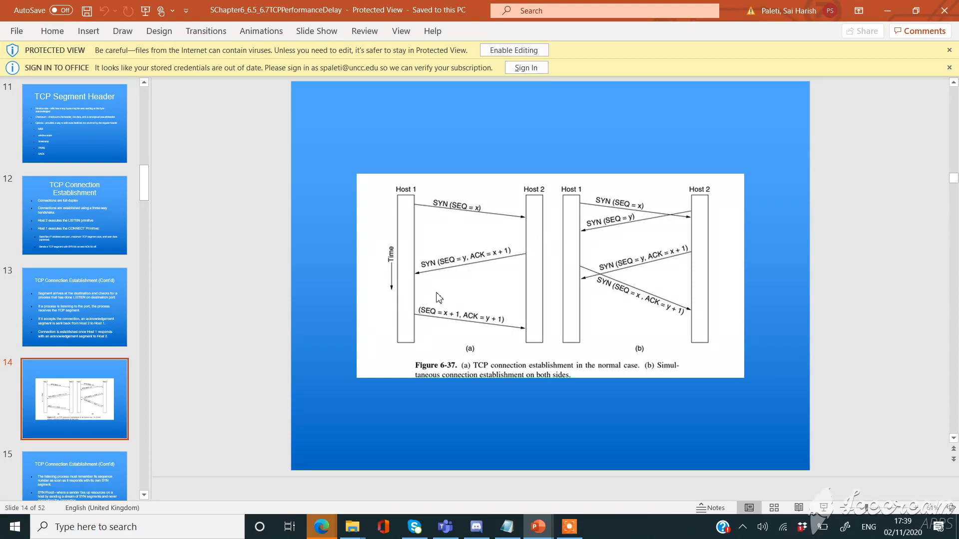
mouse_move(493, 273)
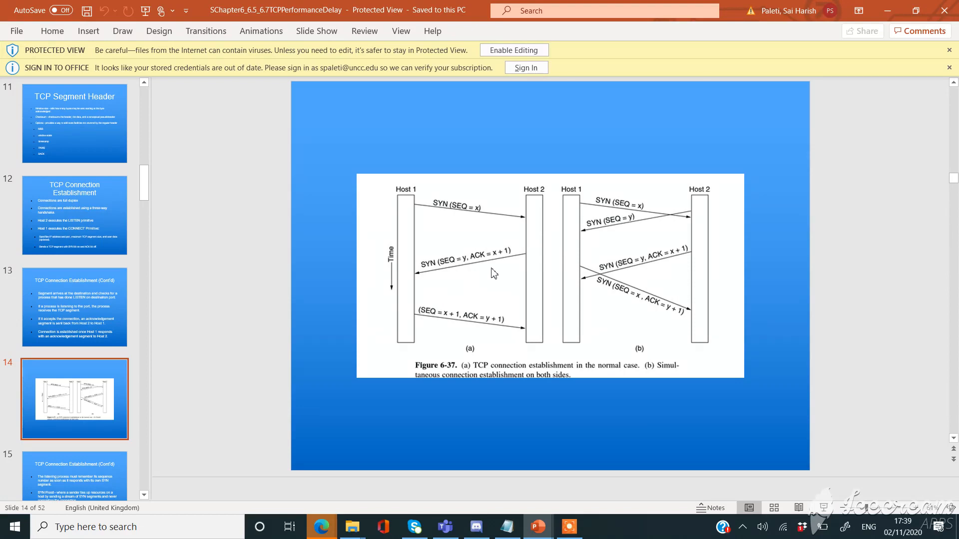
mouse_move(417, 237)
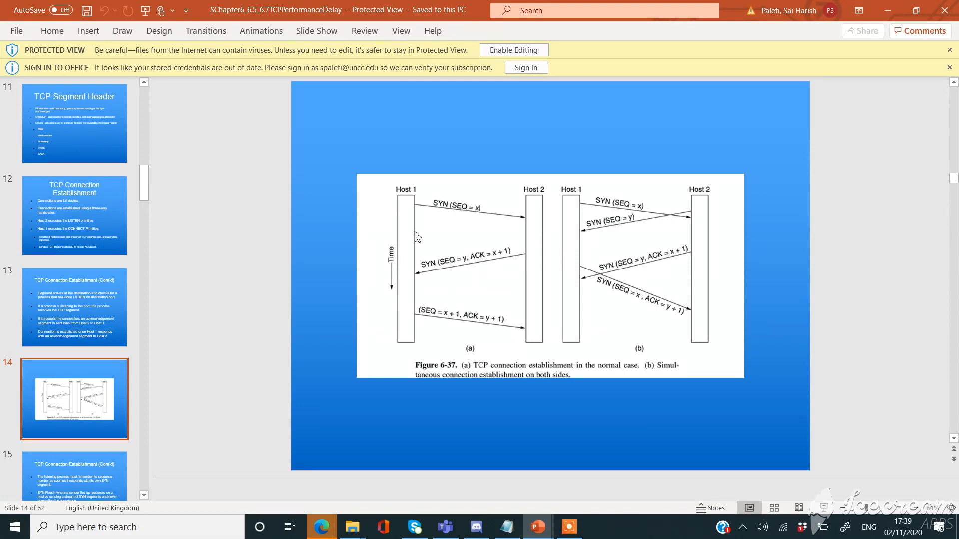
mouse_move(511, 232)
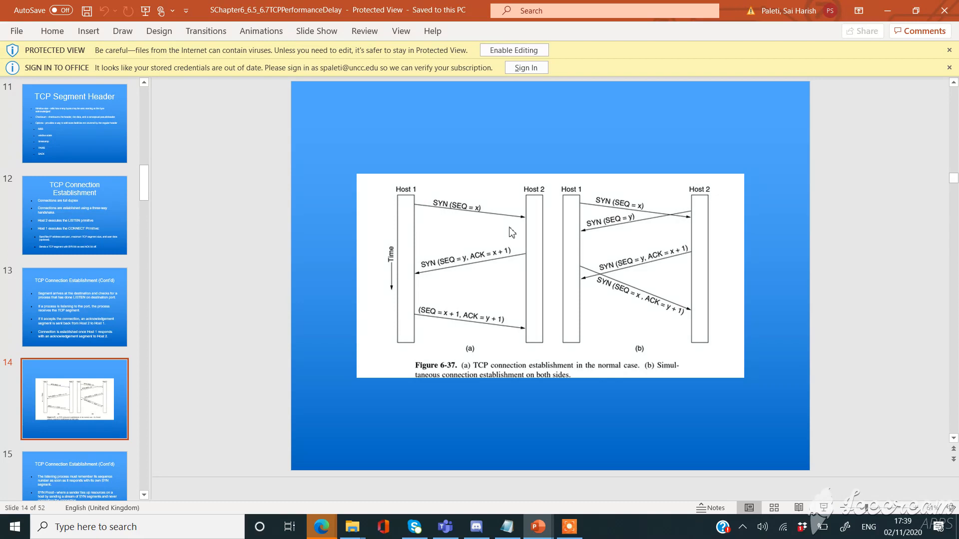
mouse_move(397, 330)
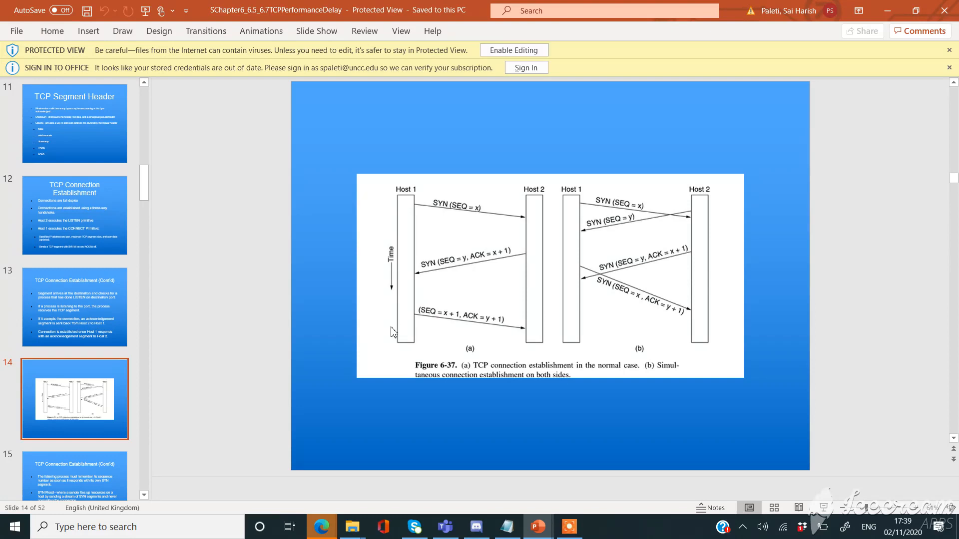
mouse_move(463, 326)
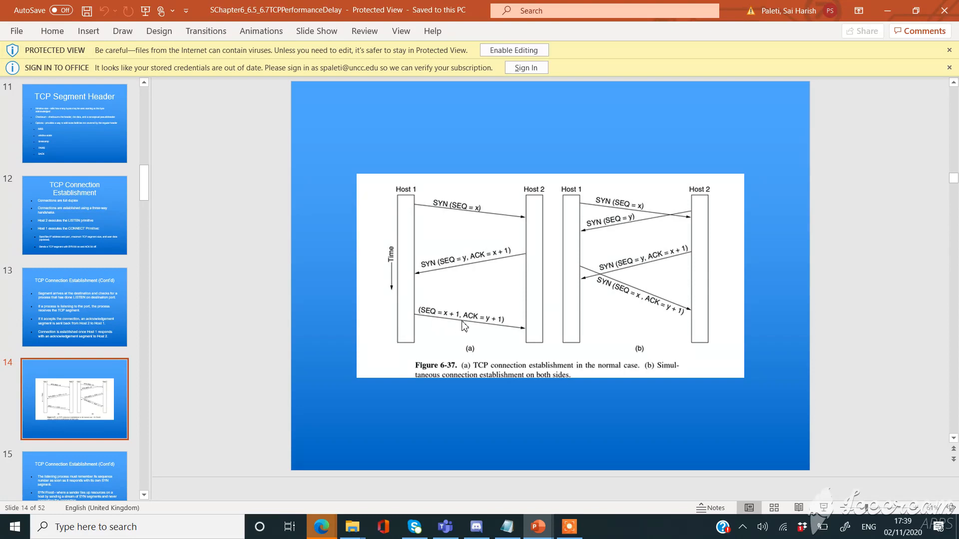
mouse_move(524, 339)
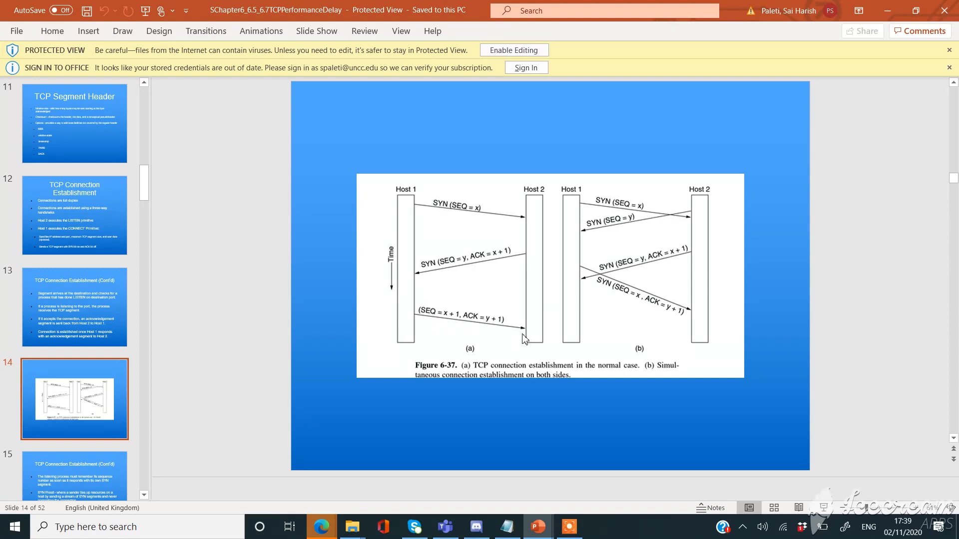
mouse_move(510, 280)
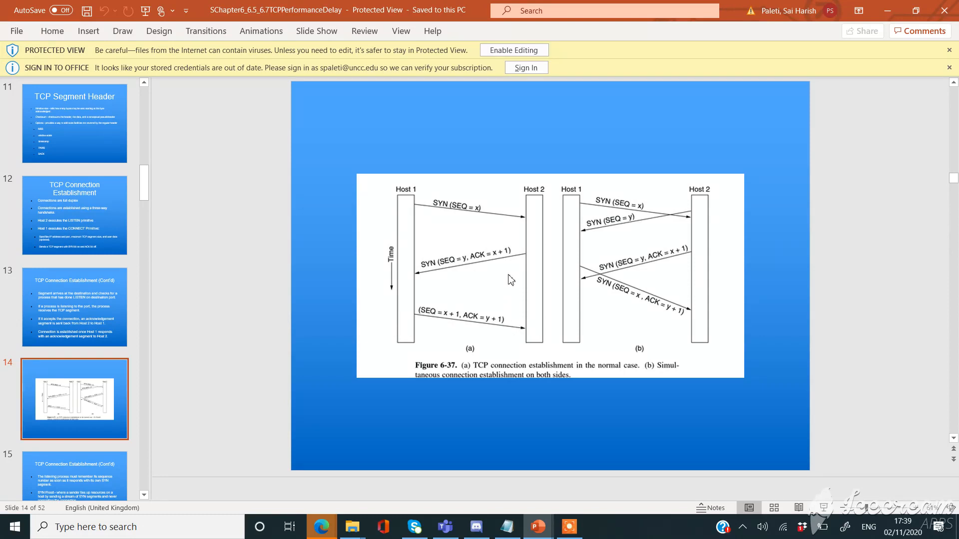
mouse_move(492, 237)
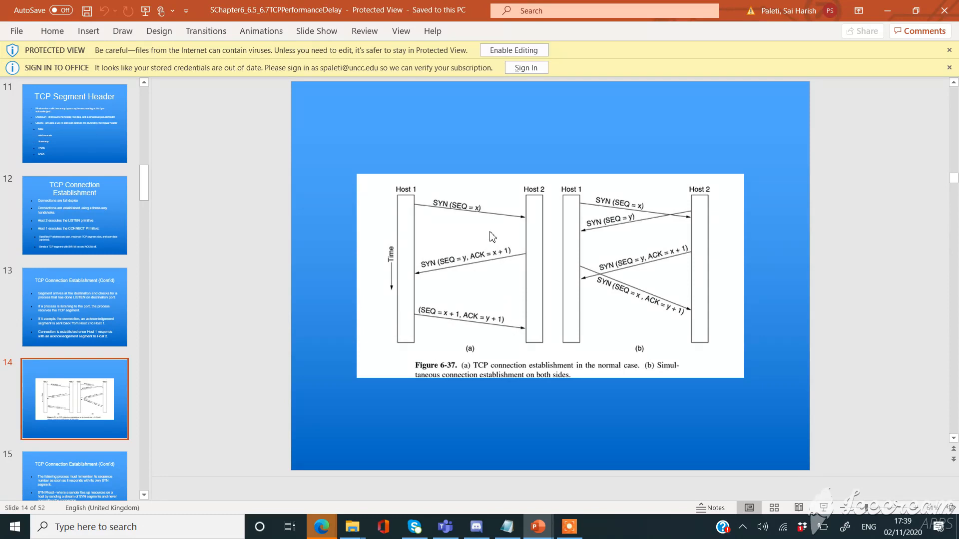
mouse_move(496, 281)
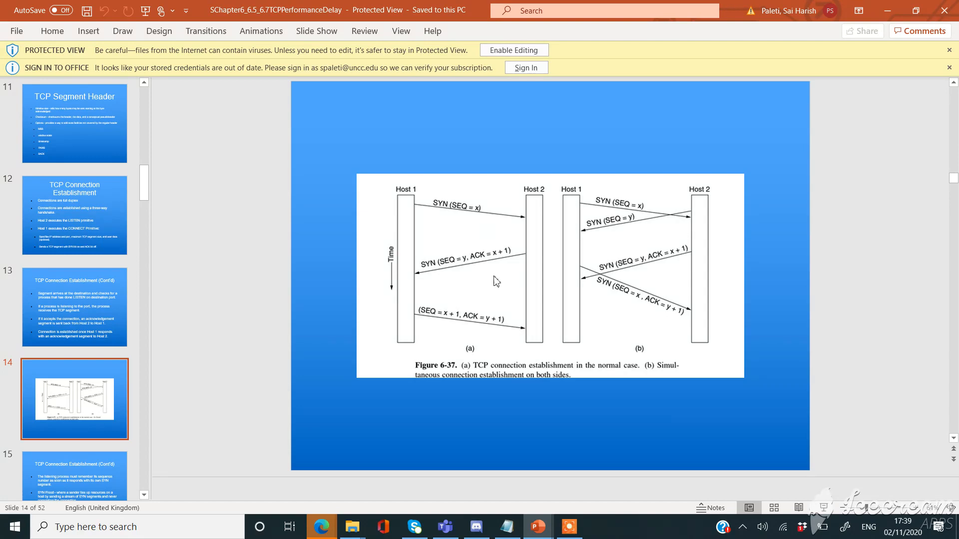
mouse_move(466, 286)
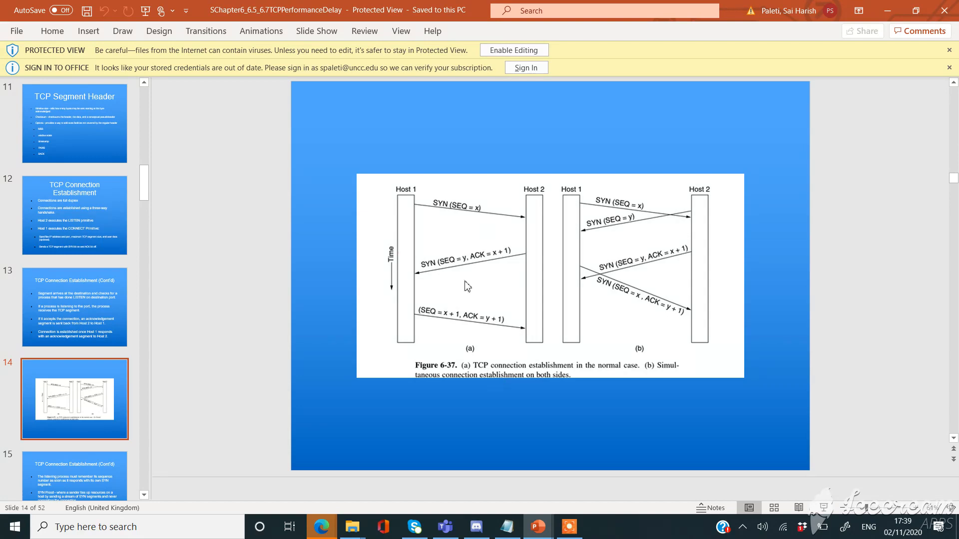
mouse_move(462, 218)
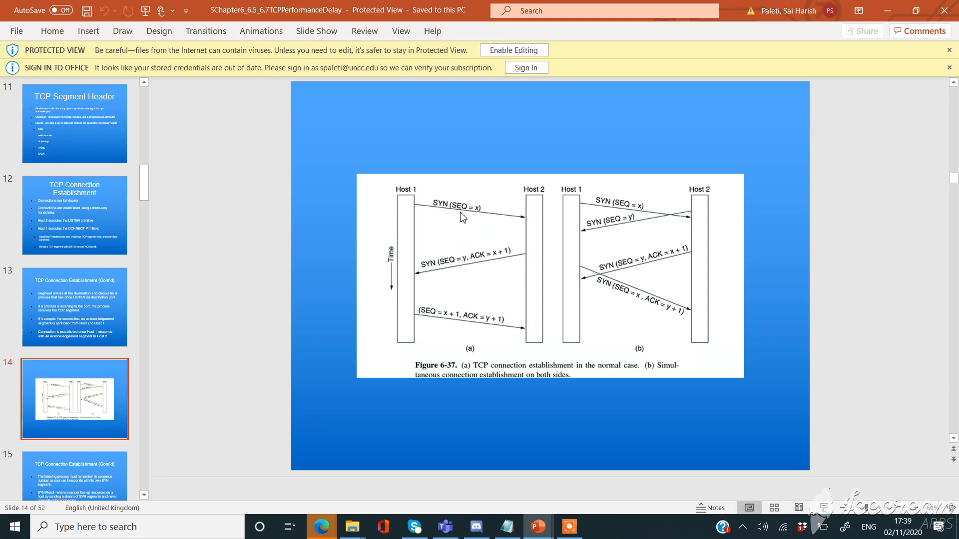
mouse_move(468, 218)
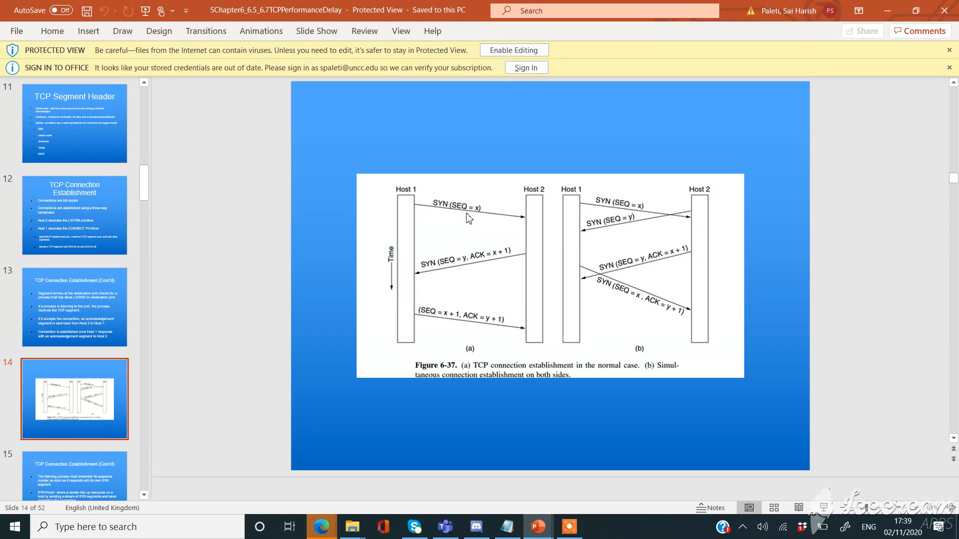
mouse_move(478, 226)
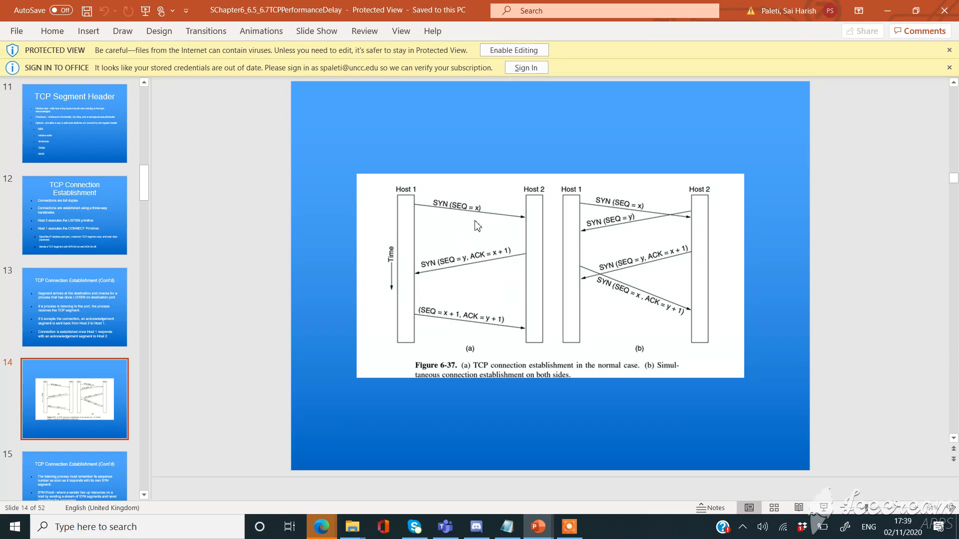
mouse_move(531, 361)
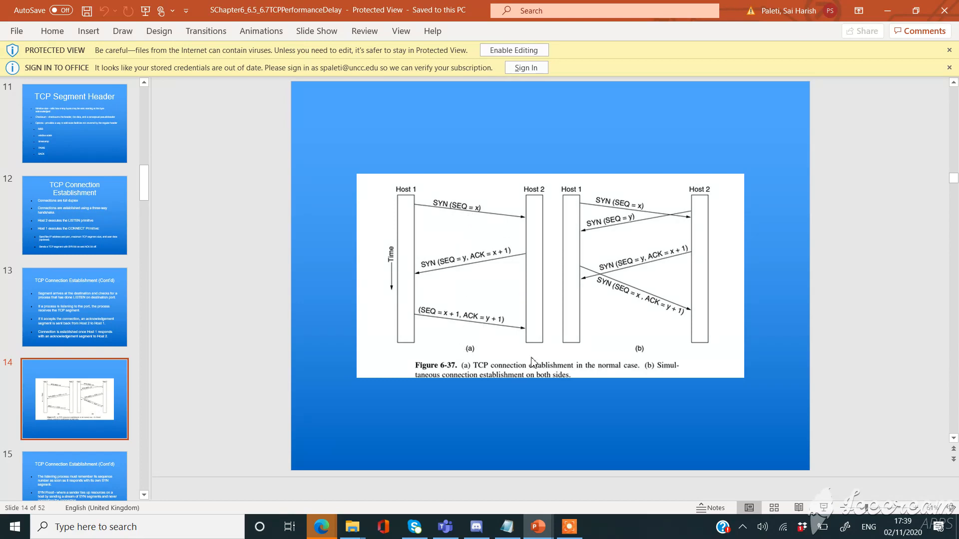
mouse_move(607, 247)
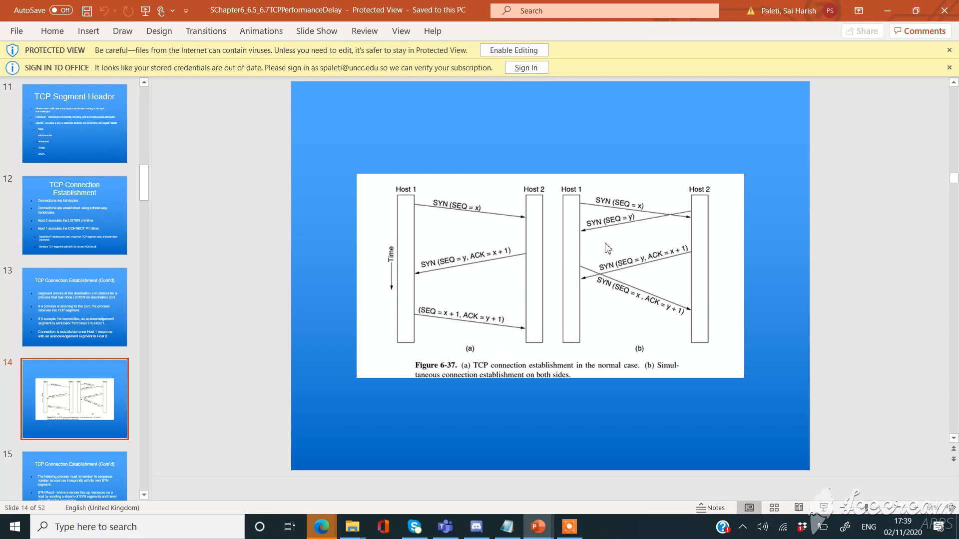
mouse_move(650, 292)
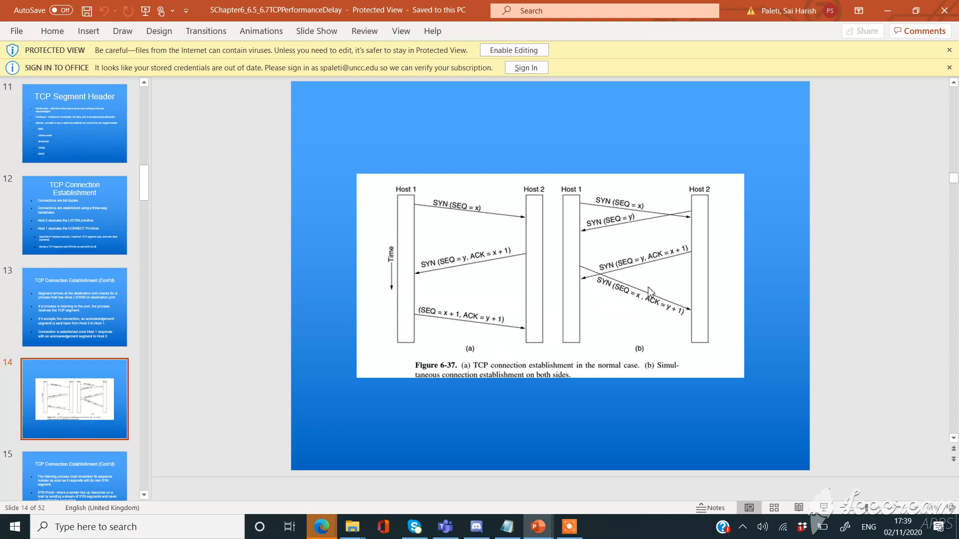
mouse_move(625, 267)
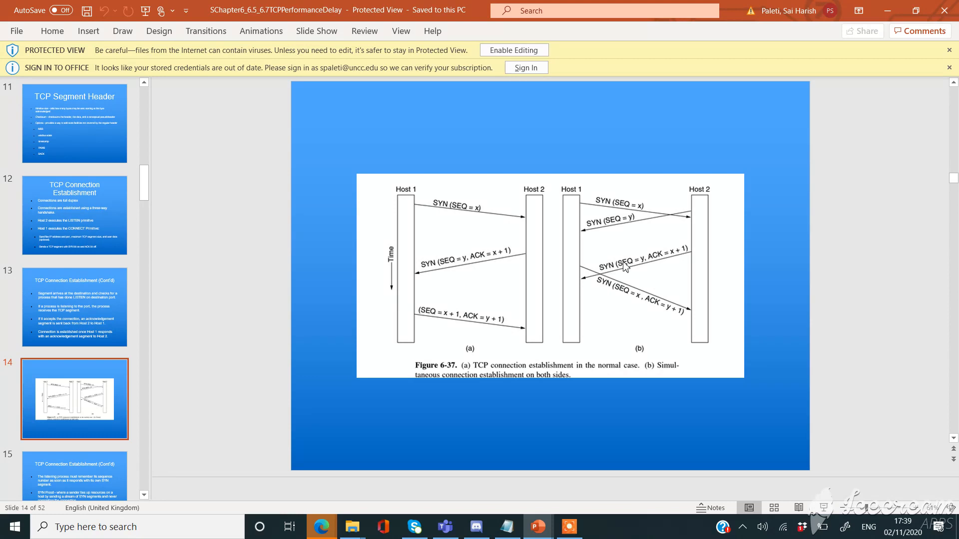
mouse_move(592, 167)
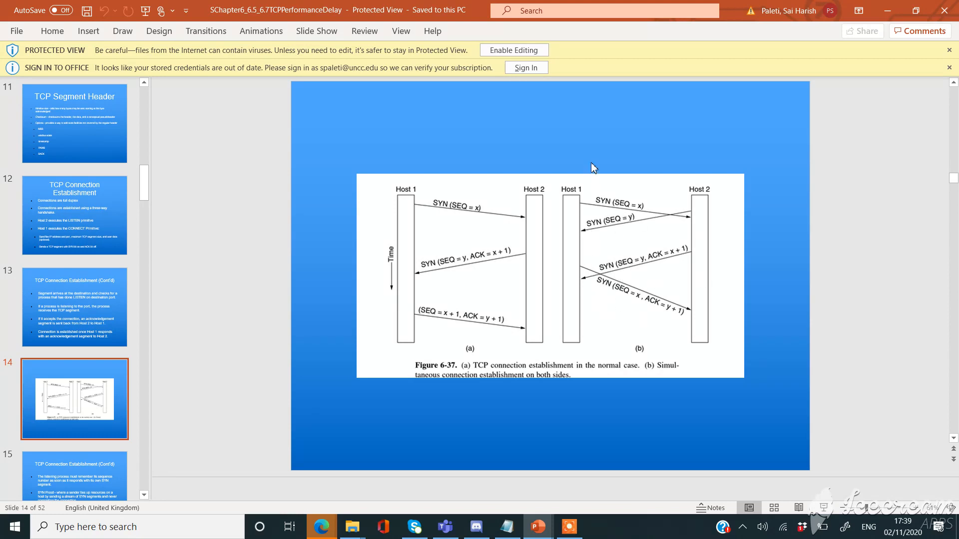
mouse_move(555, 381)
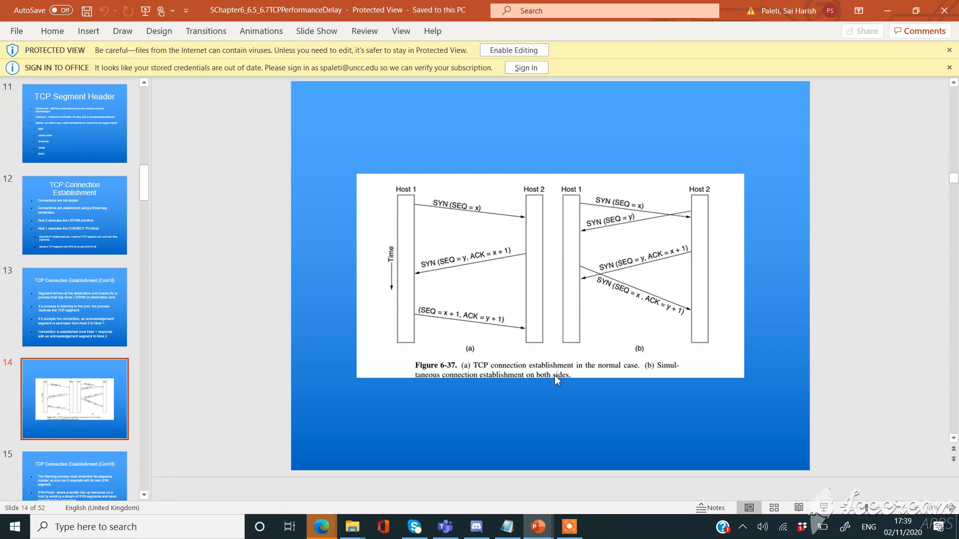